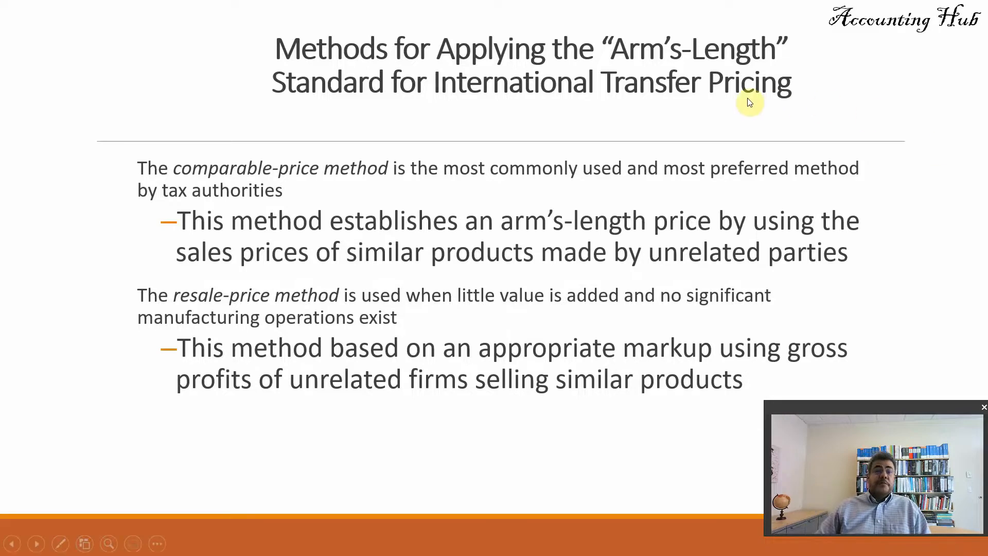
Leave the arm's-length methods slide and bring up the Transfer Pricing workbook
{"action": "left_click", "coordinate": [35, 544]}
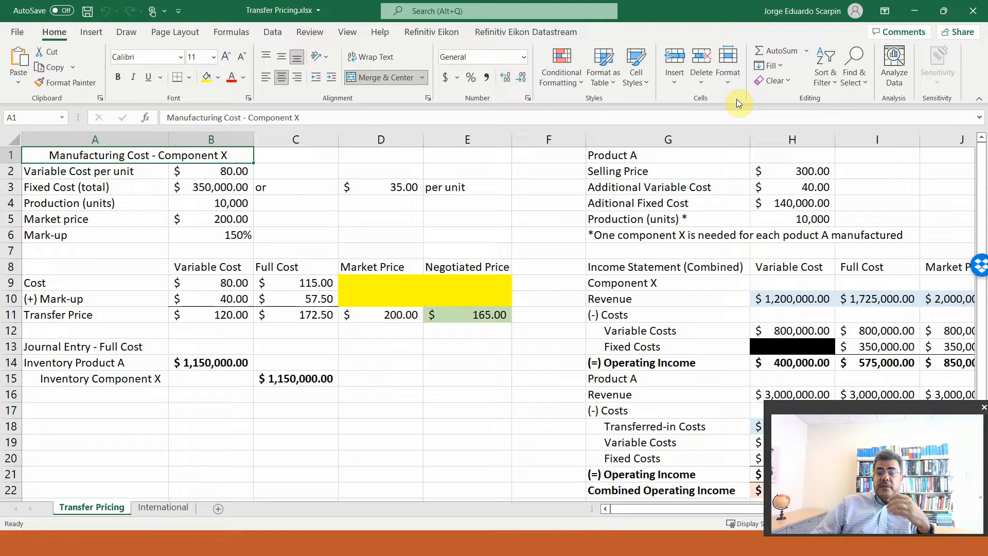
{"action": "mouse_move", "coordinate": [433, 256]}
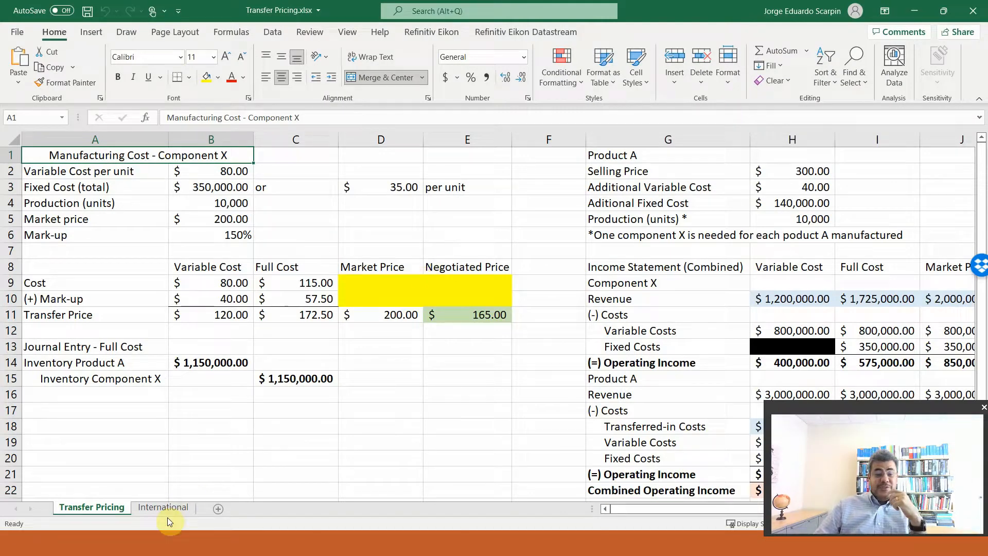
Switch to the International sheet and retitle the first section Comparable price
{"action": "left_click", "coordinate": [163, 507]}
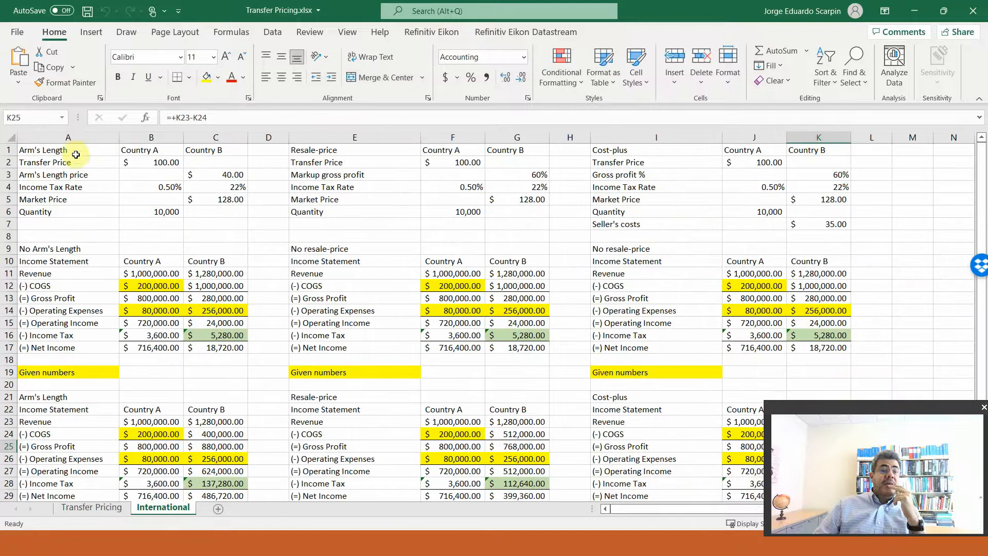
{"action": "type", "text": "Comparable price"}
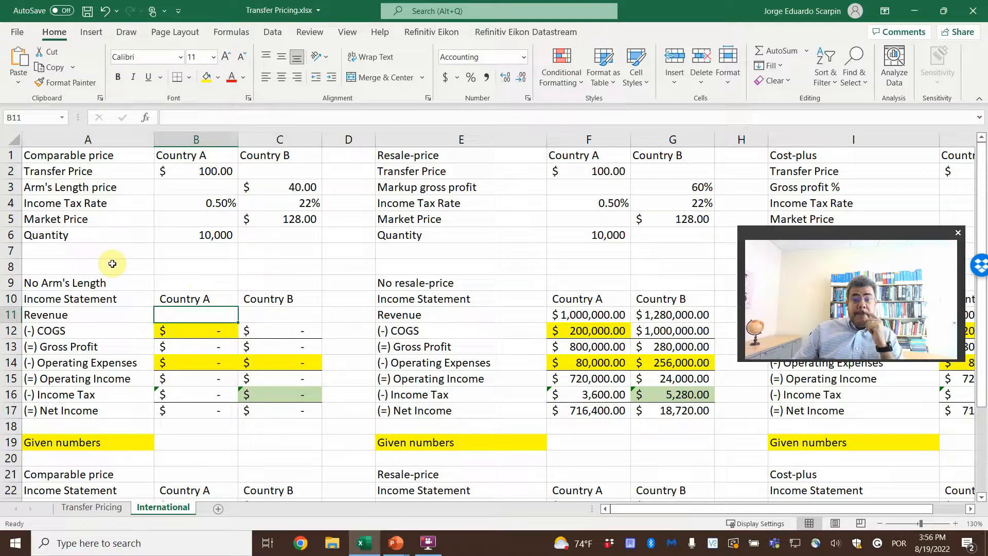
Copy the No Arm's Length heading into the resale-price and cost-plus sections
{"action": "left_click", "coordinate": [88, 282]}
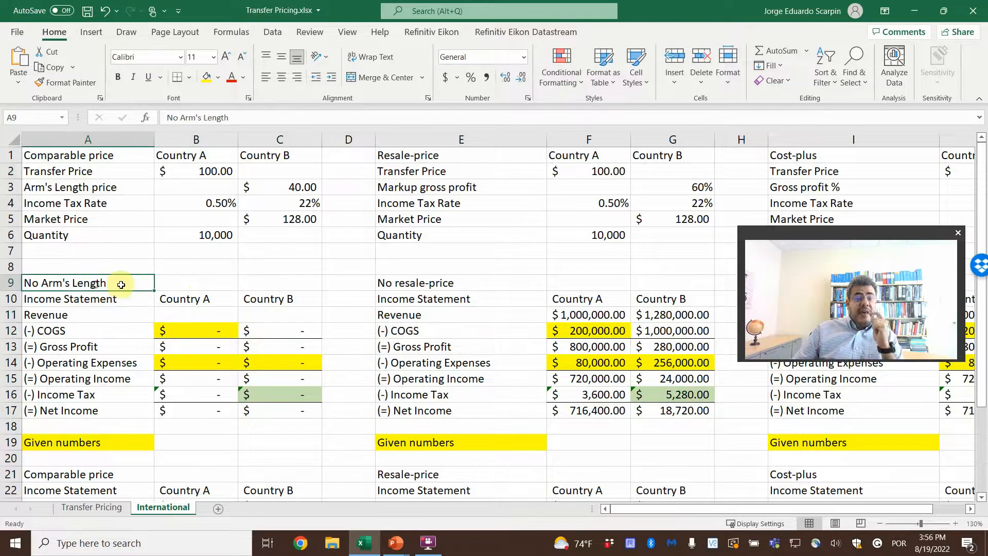
{"action": "left_click", "coordinate": [461, 282]}
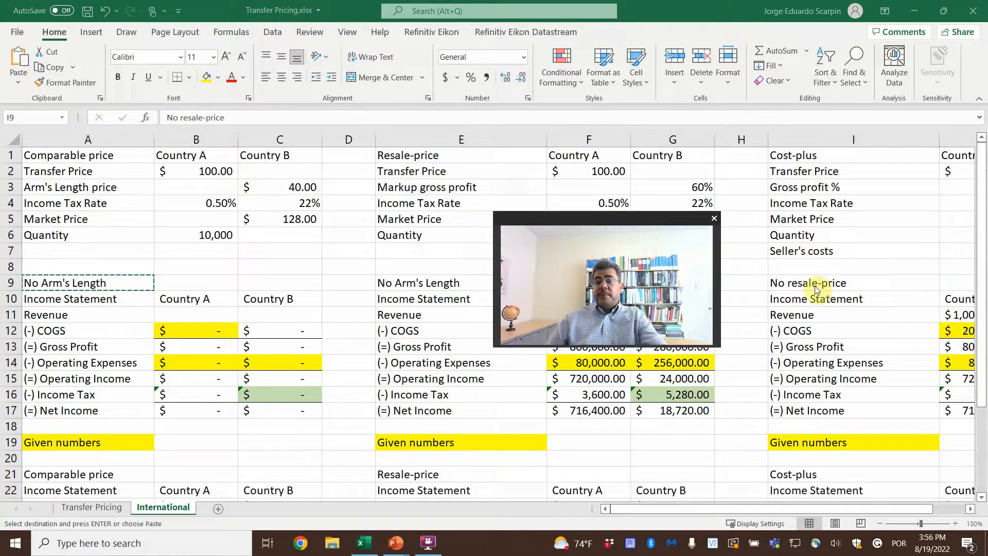
{"action": "left_click", "coordinate": [852, 282]}
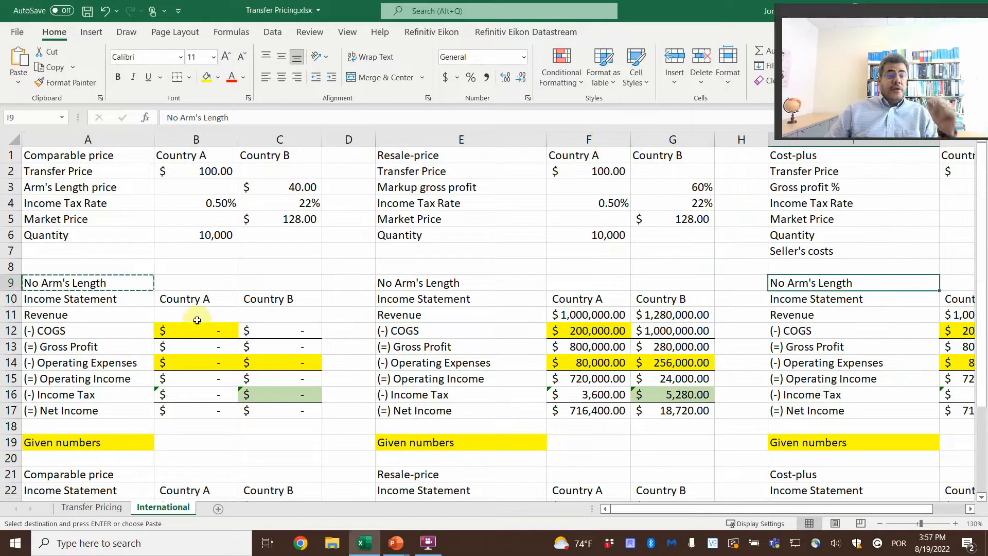
Begin a revenue formula in Country A's comparable-price revenue cell
{"action": "left_click", "coordinate": [196, 315]}
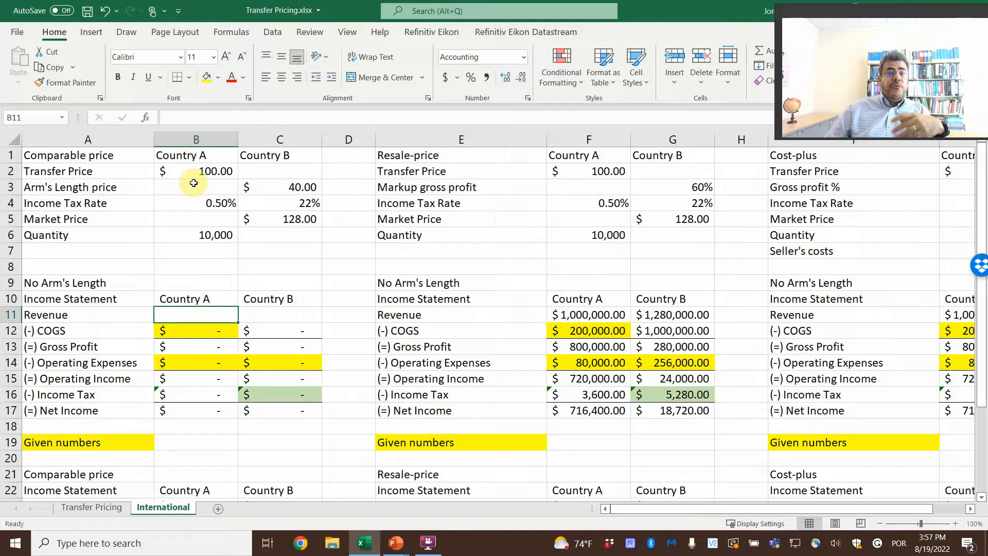
{"action": "mouse_move", "coordinate": [276, 161]}
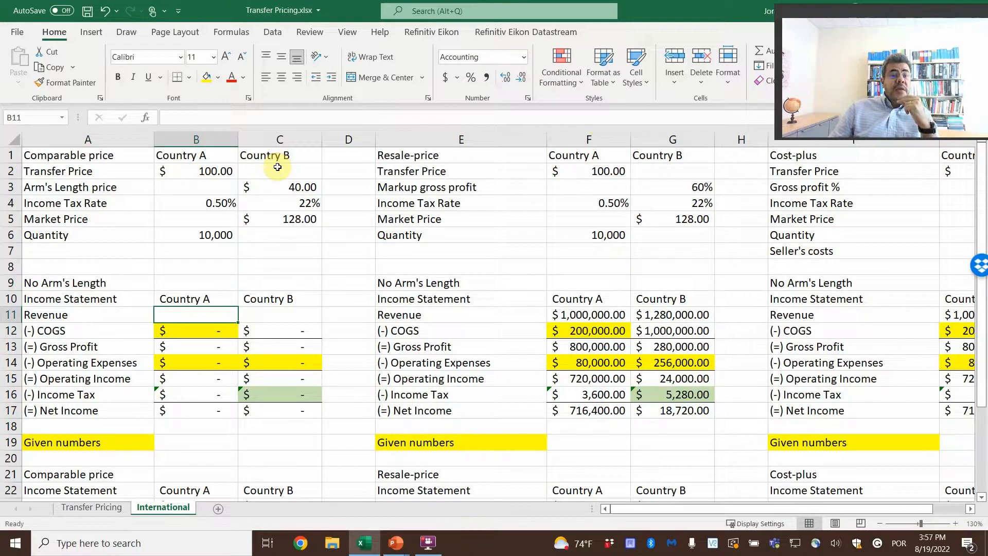
{"action": "type", "text": "=+B11*20%"}
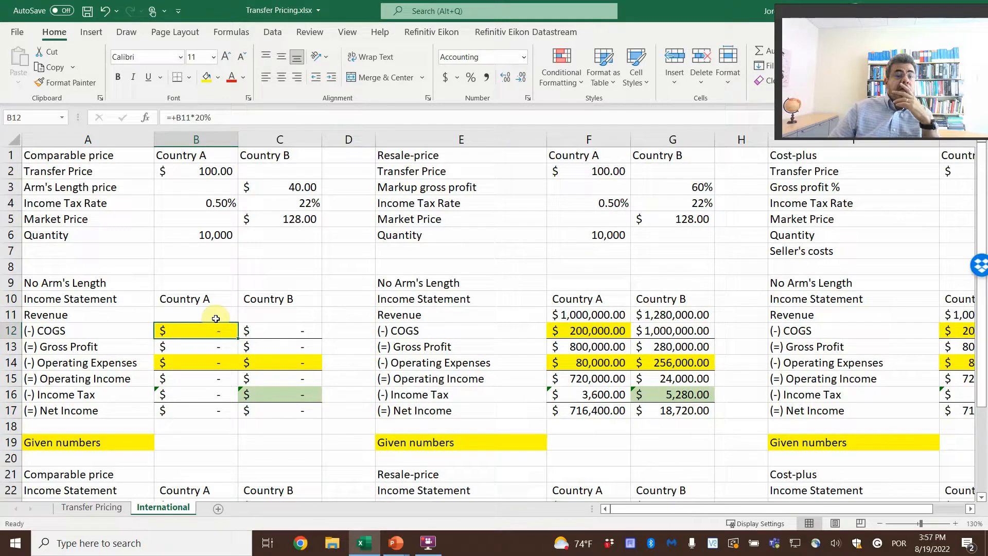
Enter Country A's revenue as transfer price 100 times quantity, giving $1,000,000
{"action": "left_click", "coordinate": [279, 330]}
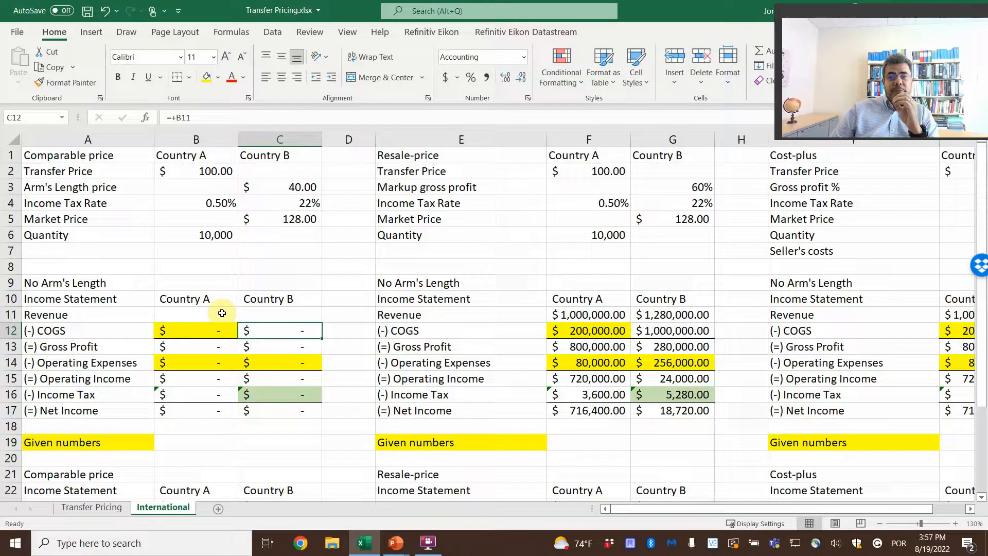
{"action": "left_click", "coordinate": [196, 315]}
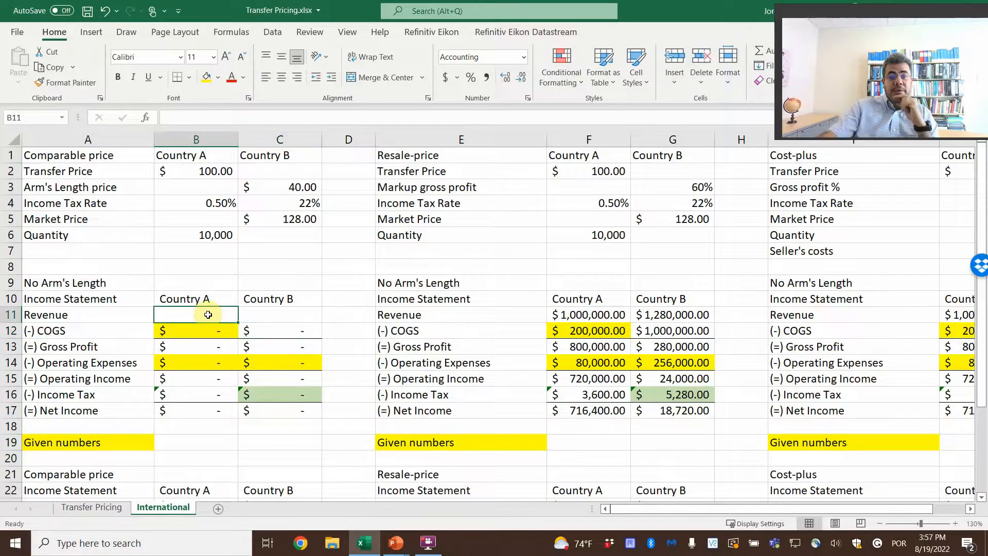
{"action": "type", "text": "="}
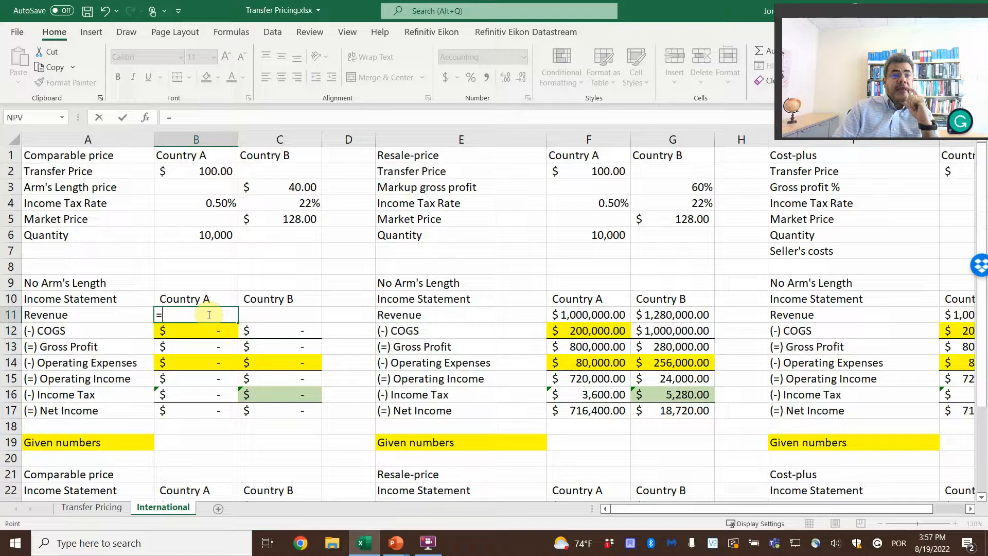
{"action": "left_click", "coordinate": [195, 155]}
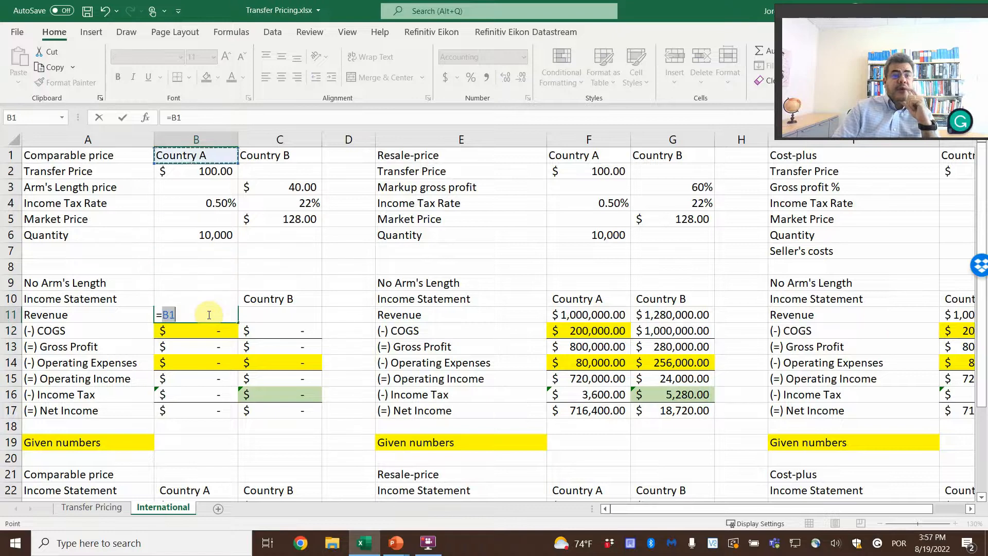
{"action": "left_click", "coordinate": [195, 171]}
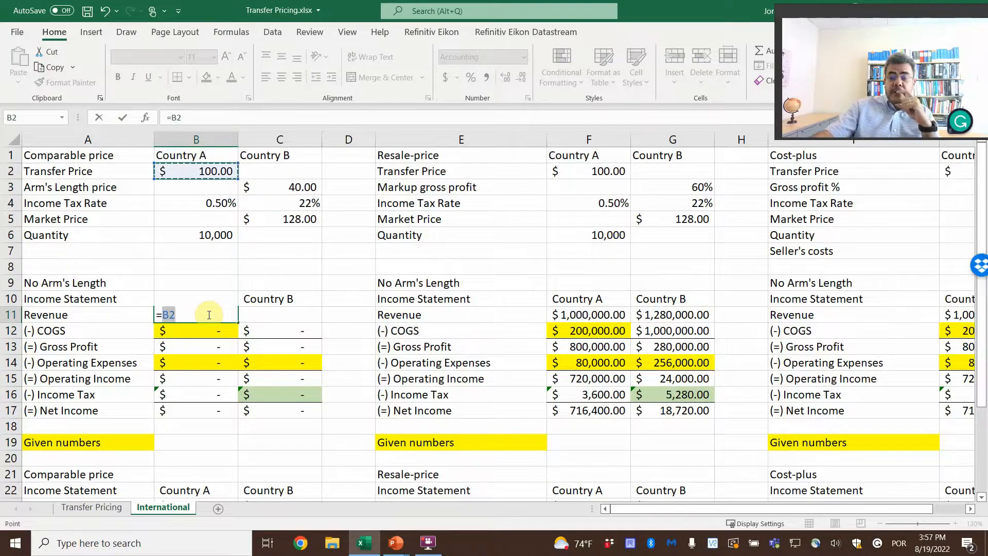
{"action": "type", "text": "*"}
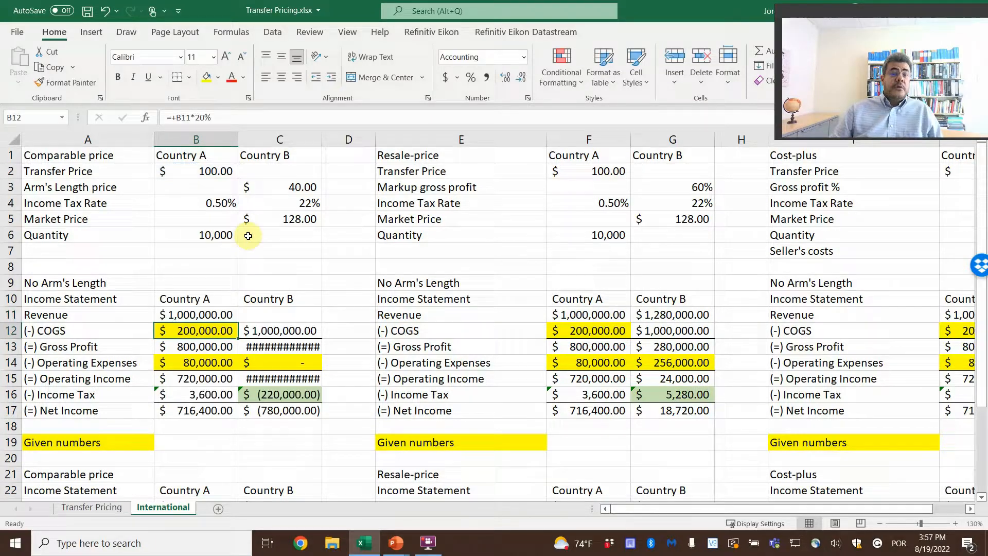
Enter Country B's revenue as market price 128 times quantity, giving $1,280,000
{"action": "left_click", "coordinate": [279, 315]}
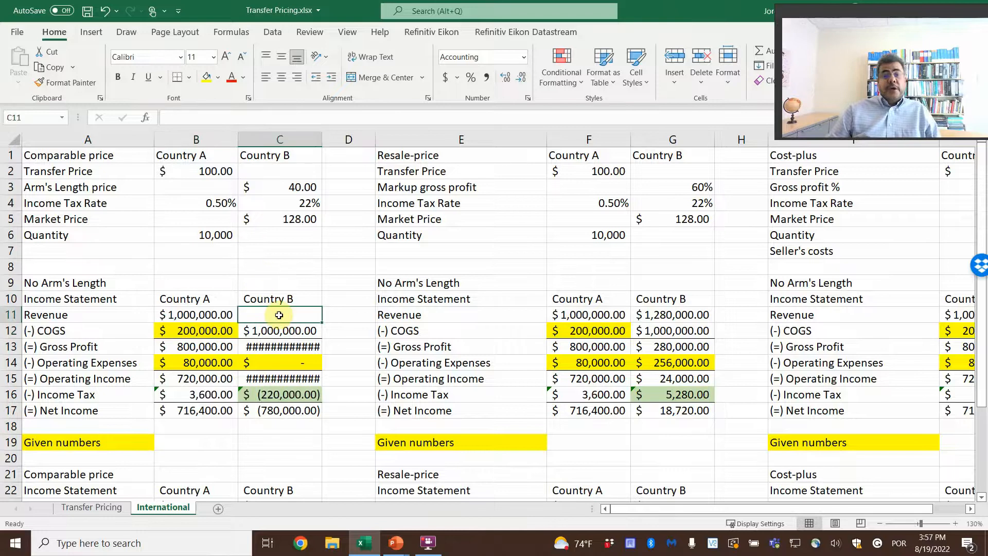
{"action": "type", "text": "="}
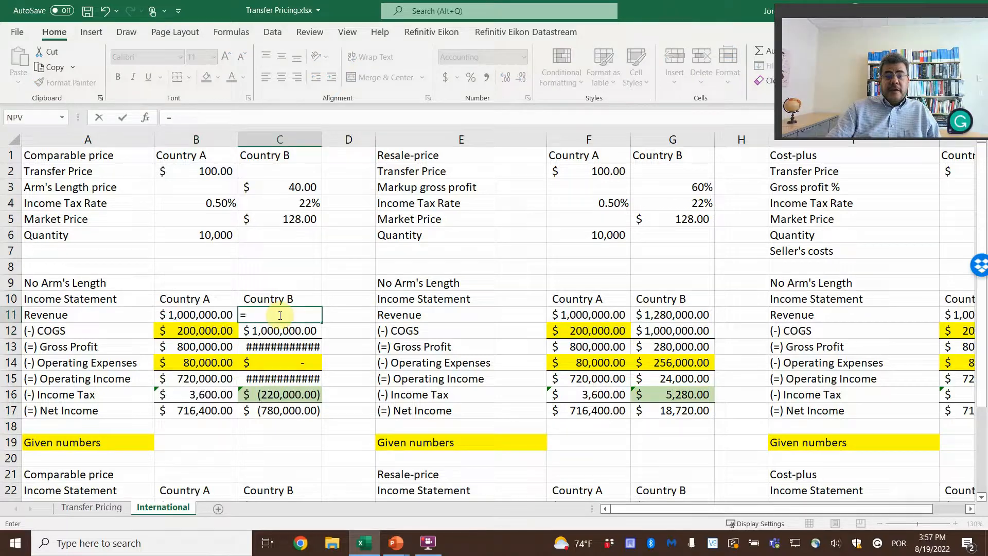
{"action": "left_click", "coordinate": [280, 219]}
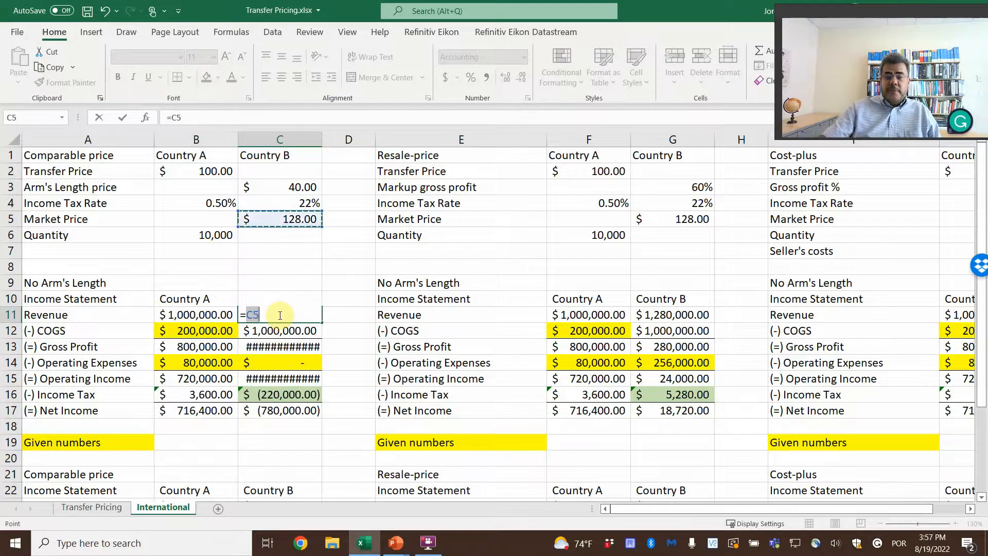
{"action": "type", "text": "*"}
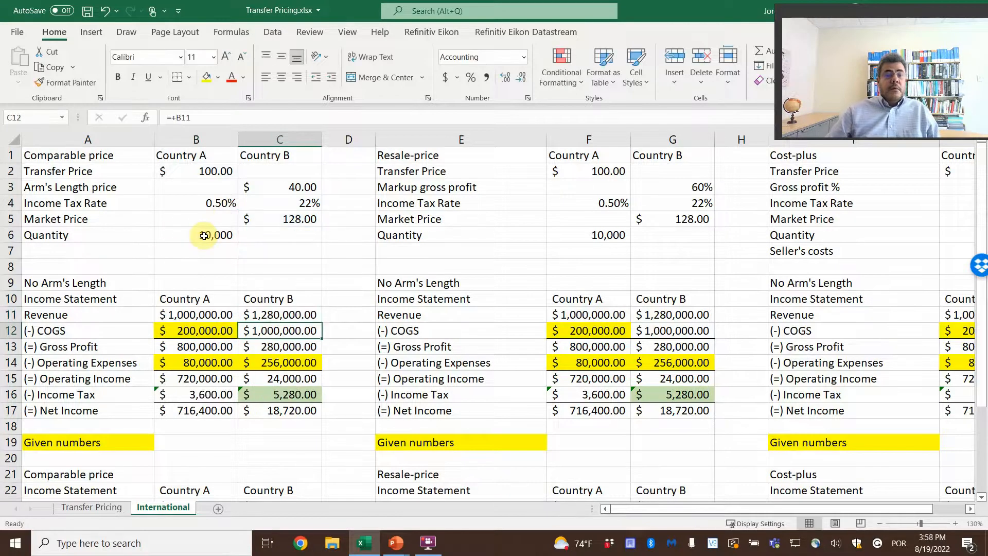
{"action": "left_click", "coordinate": [196, 331]}
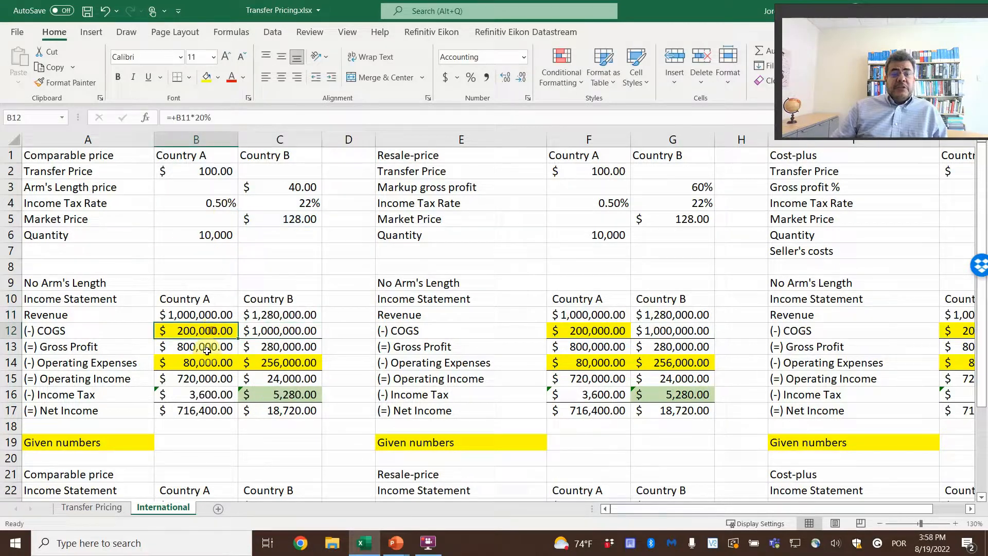
{"action": "left_click", "coordinate": [279, 362]}
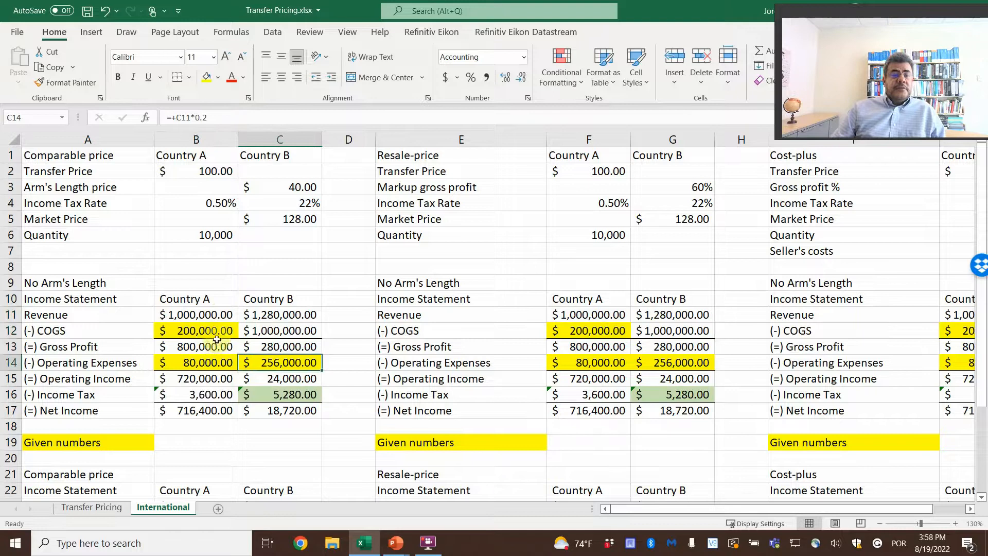
{"action": "left_click", "coordinate": [196, 315]}
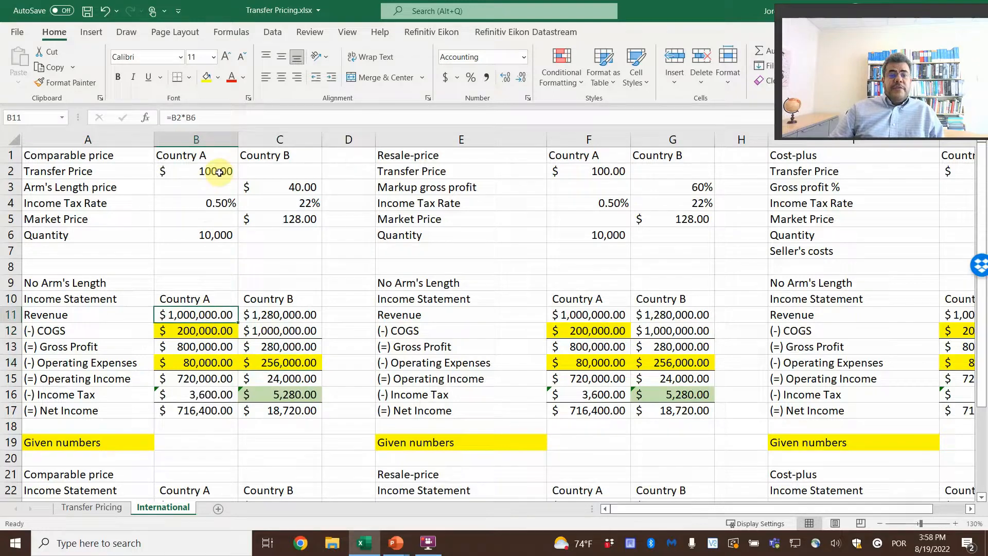
{"action": "left_click", "coordinate": [220, 77]}
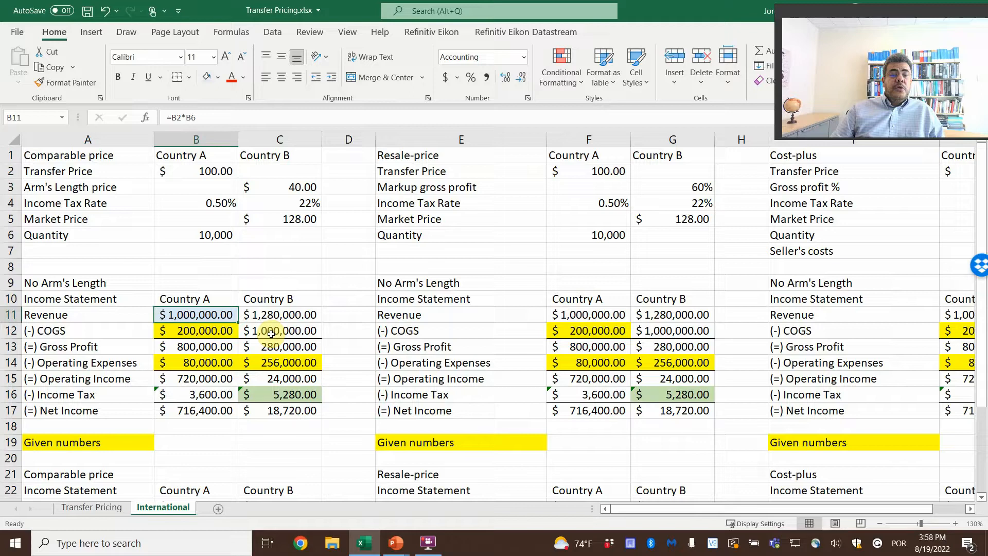
{"action": "left_click", "coordinate": [279, 331]}
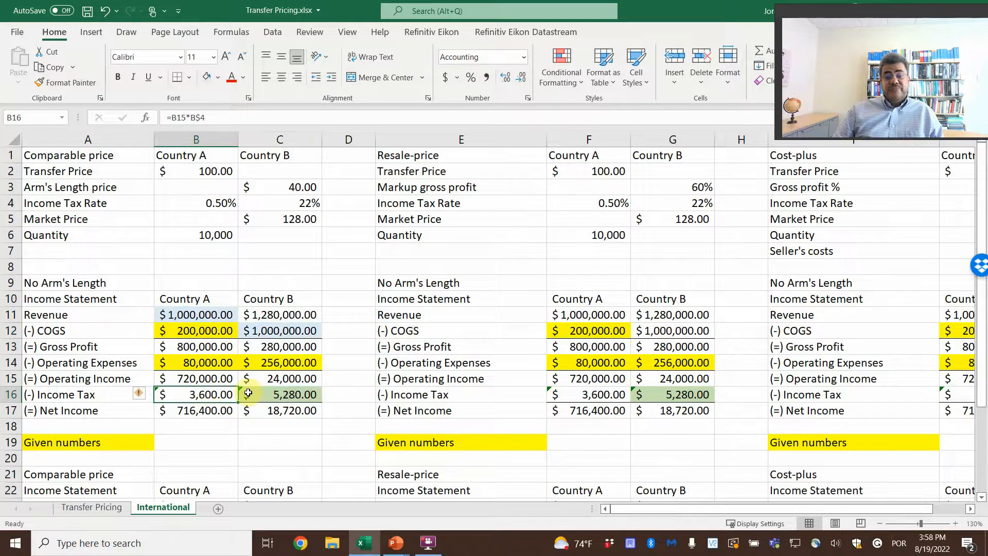
{"action": "left_click", "coordinate": [195, 203]}
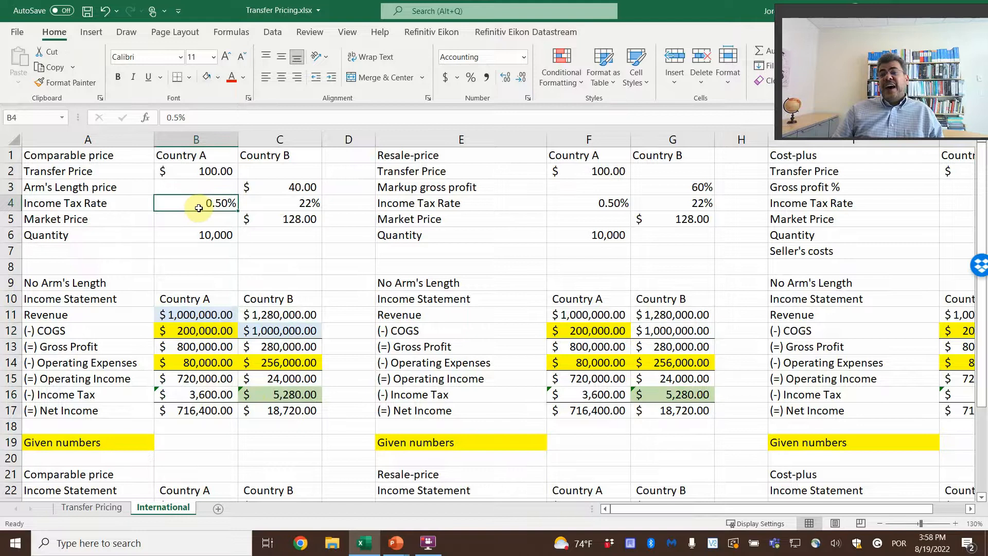
{"action": "left_click", "coordinate": [279, 203]}
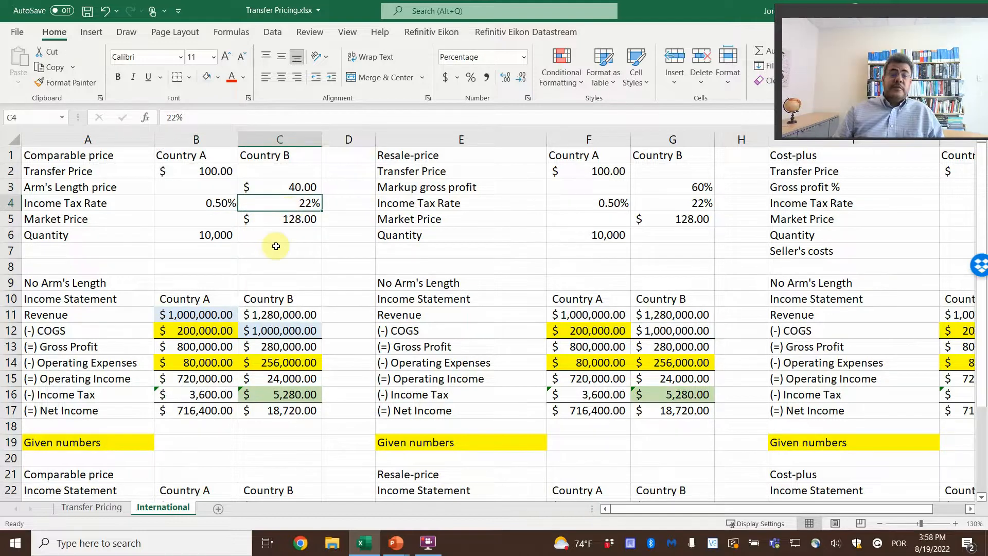
{"action": "scroll", "scroll_direction": "down", "scroll_amount": 3}
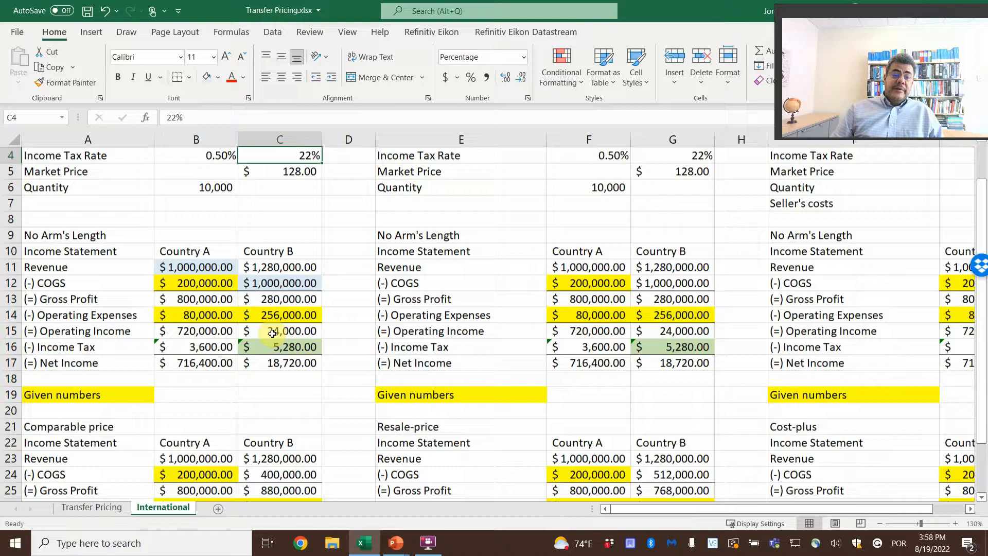
{"action": "scroll", "scroll_direction": "down", "scroll_amount": 3}
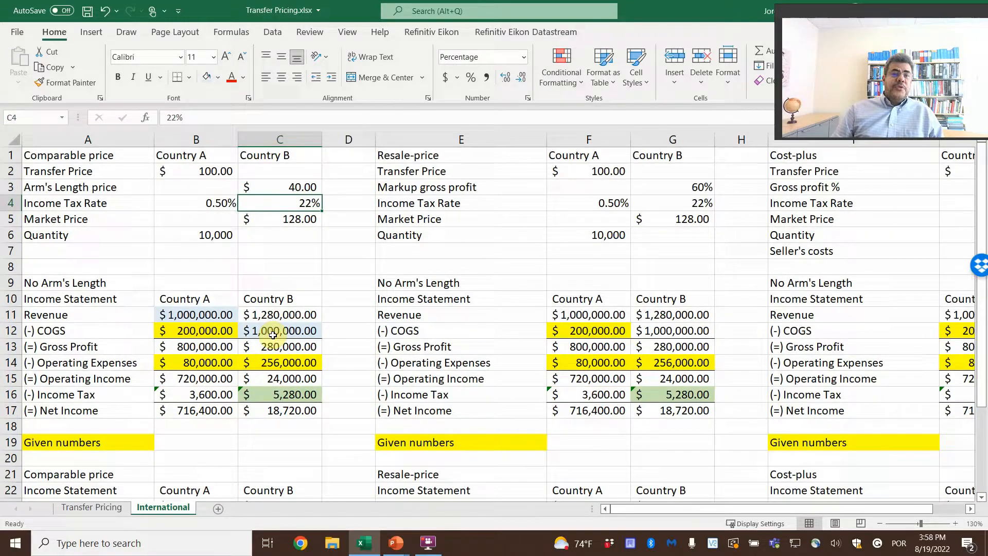
{"action": "scroll", "scroll_direction": "down", "scroll_amount": 3}
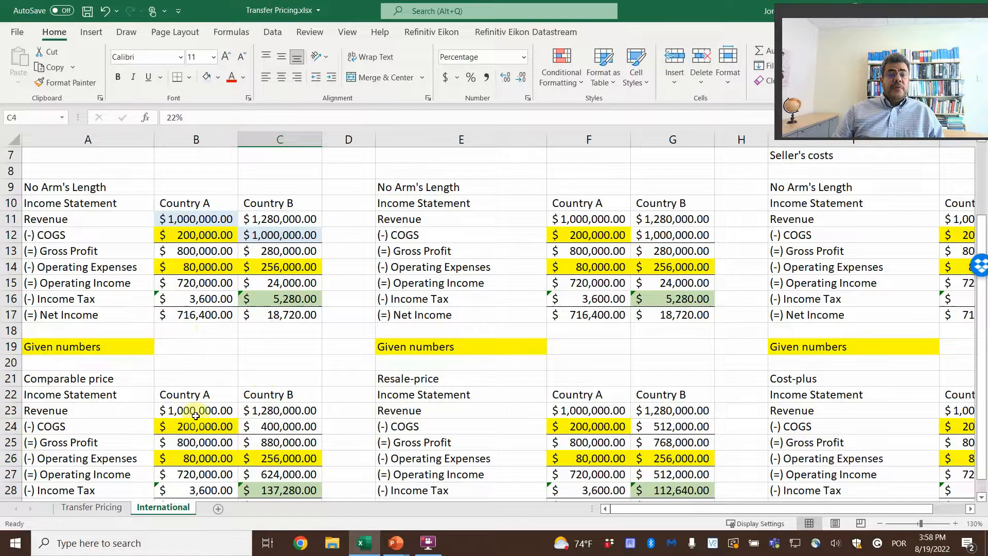
{"action": "left_click", "coordinate": [196, 411]}
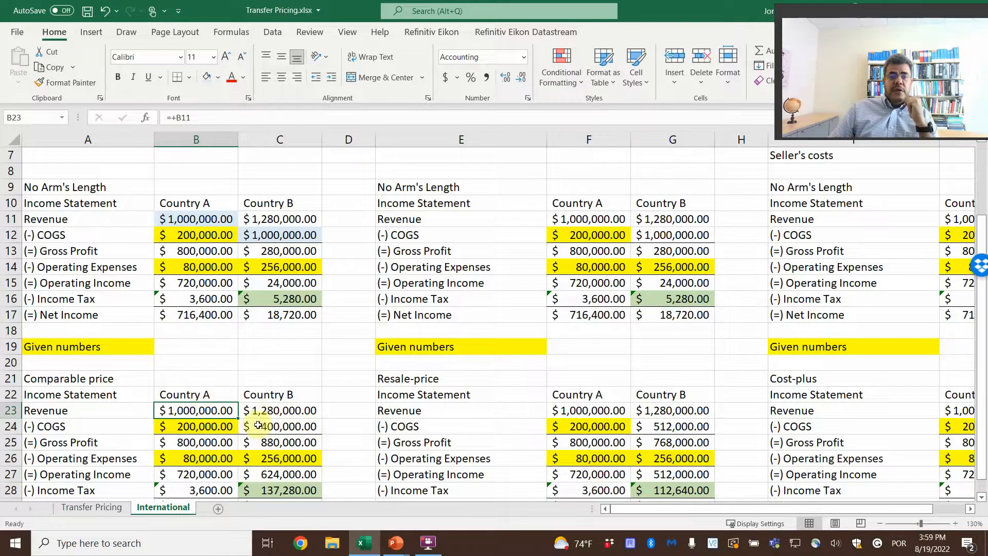
Review Country B's comparable-price COGS formula against the $100 transfer price input
{"action": "left_click", "coordinate": [280, 426]}
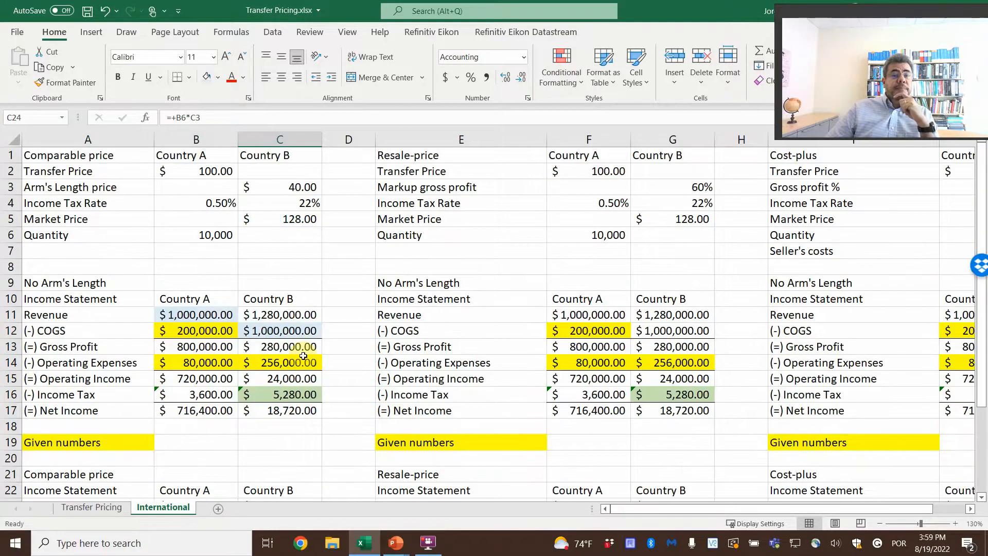
{"action": "scroll", "scroll_direction": "down", "scroll_amount": 3}
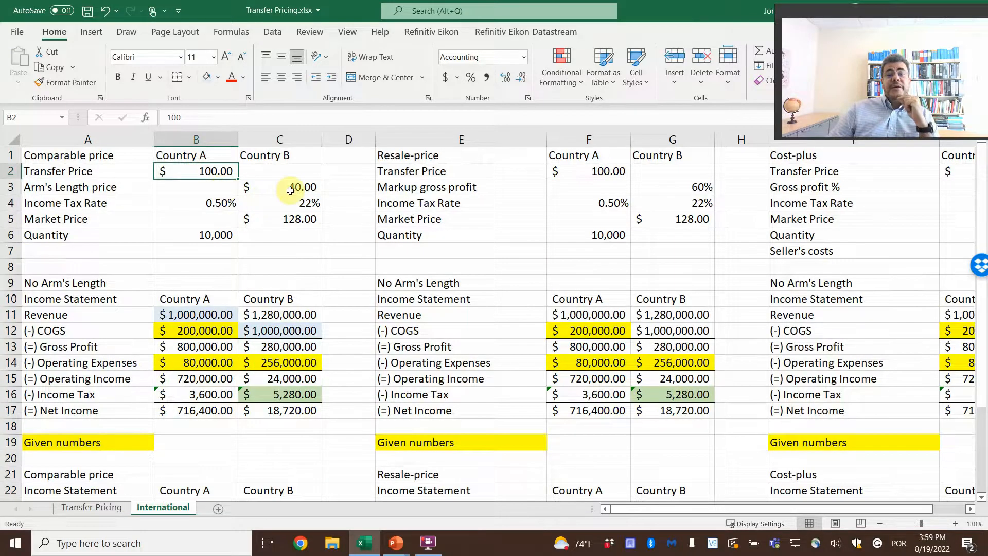
{"action": "left_click", "coordinate": [279, 186]}
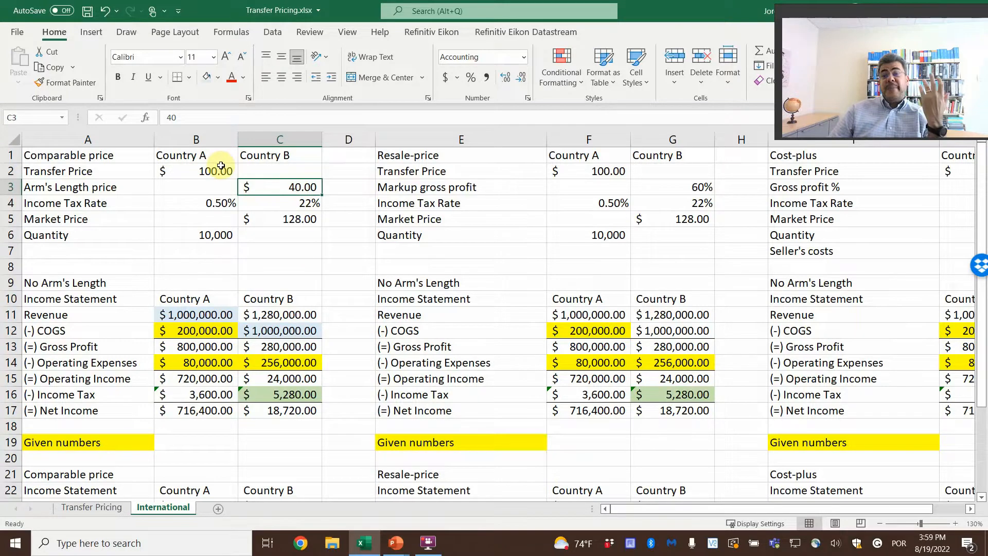
{"action": "scroll", "scroll_direction": "down", "scroll_amount": 3}
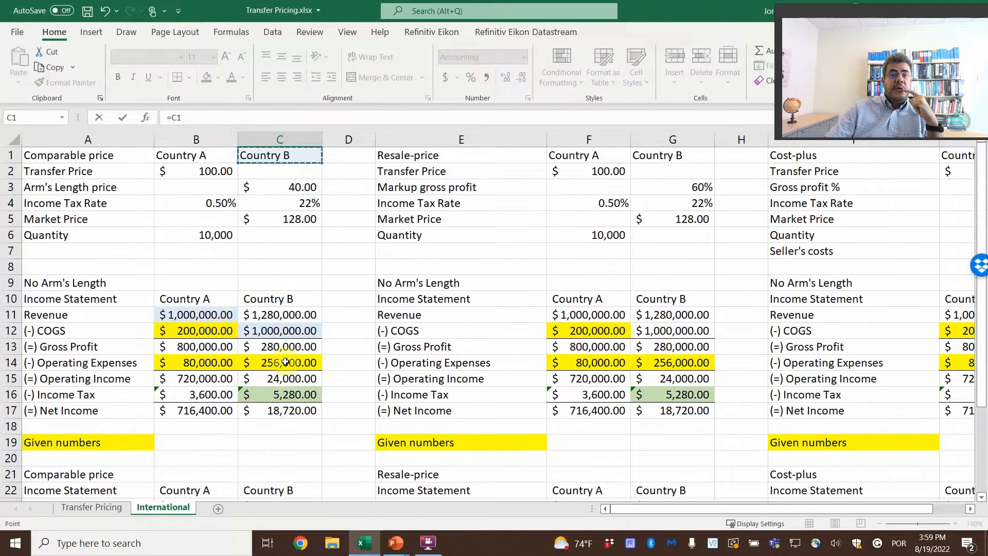
{"action": "left_click", "coordinate": [279, 187]}
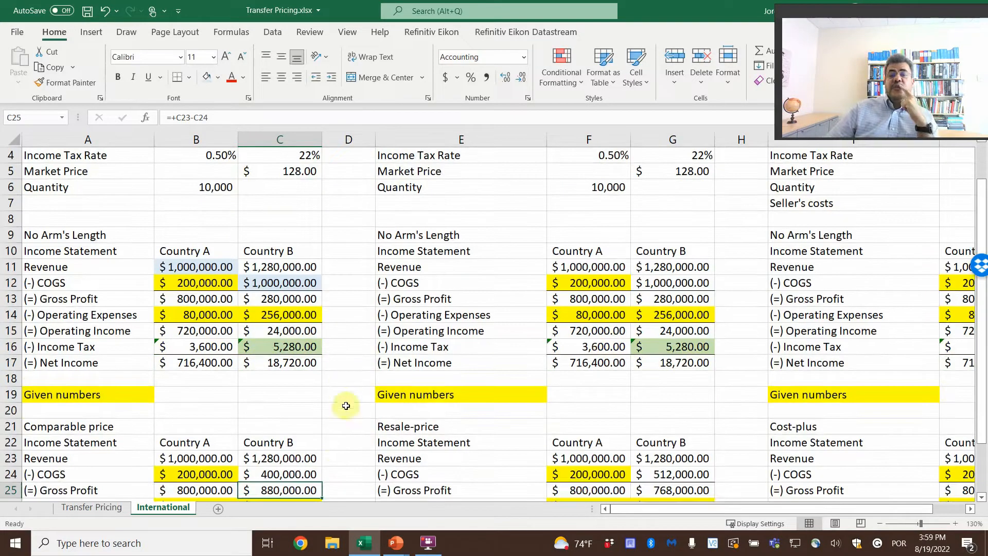
Shade Country B's $400,000 comparable-price COGS orange and check the income tax formula
{"action": "left_click", "coordinate": [280, 474]}
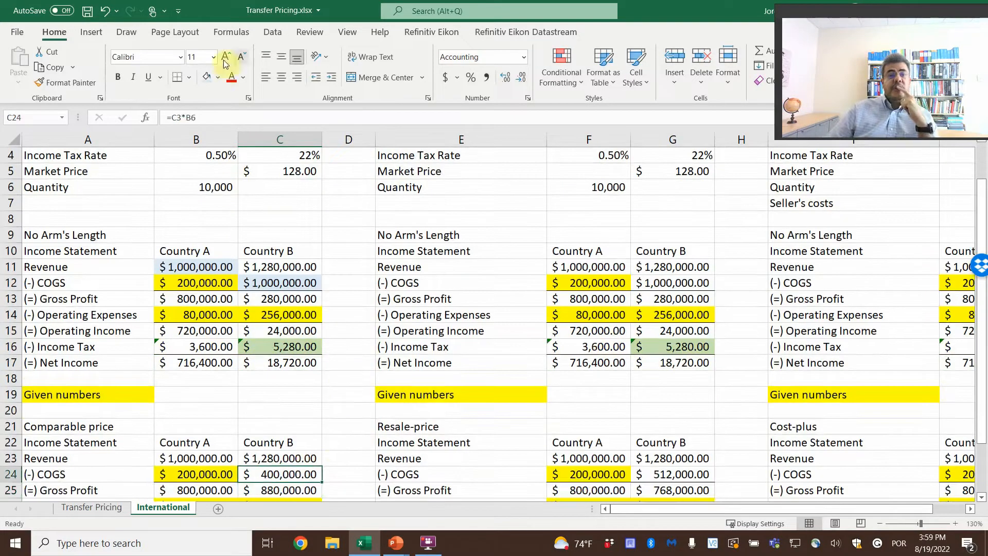
{"action": "left_click", "coordinate": [221, 77]}
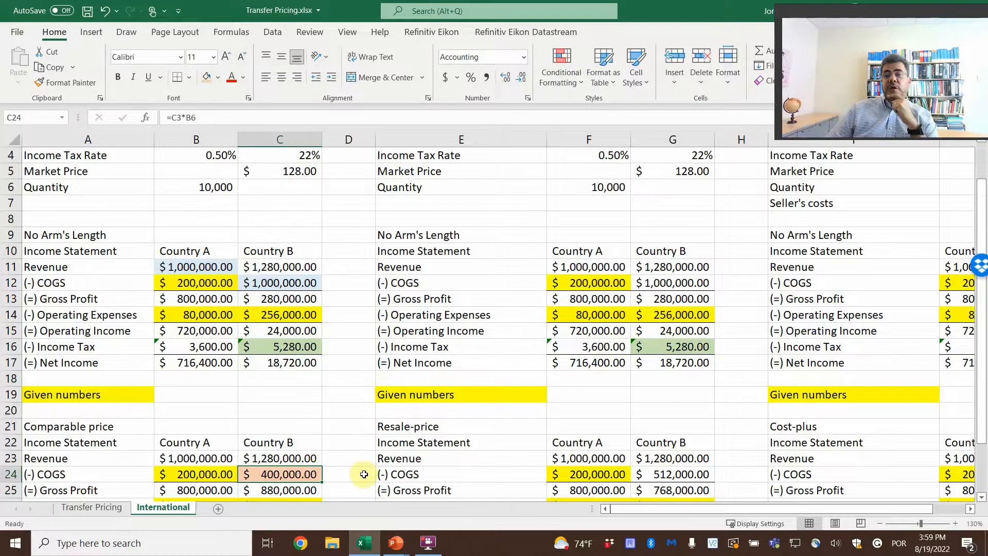
{"action": "scroll", "scroll_direction": "down", "scroll_amount": 3}
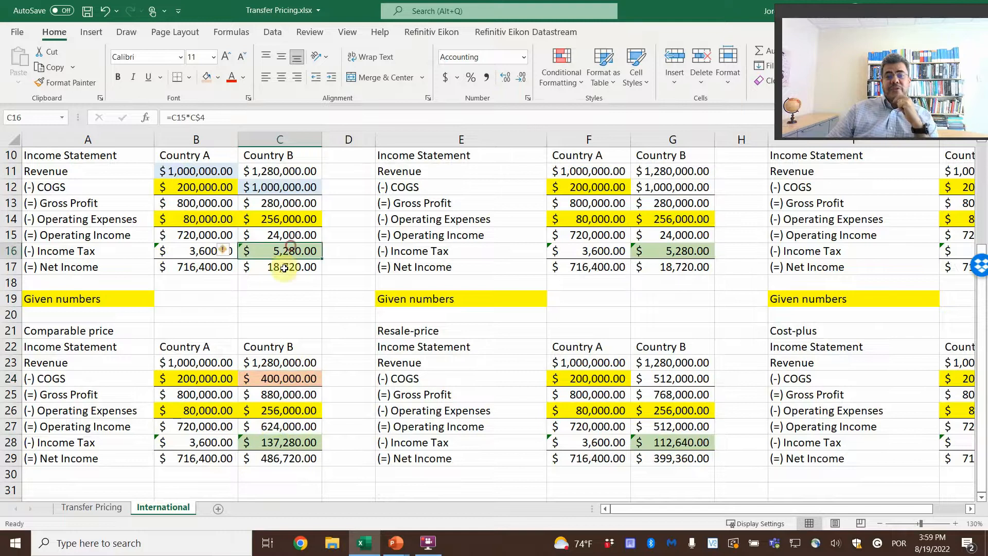
{"action": "left_click", "coordinate": [279, 458]}
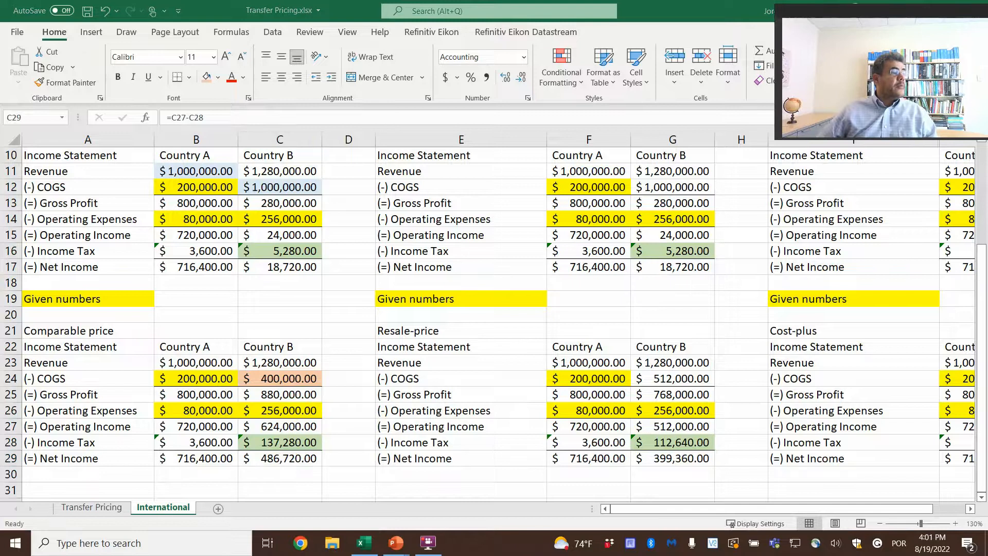
{"action": "mouse_move", "coordinate": [698, 270]}
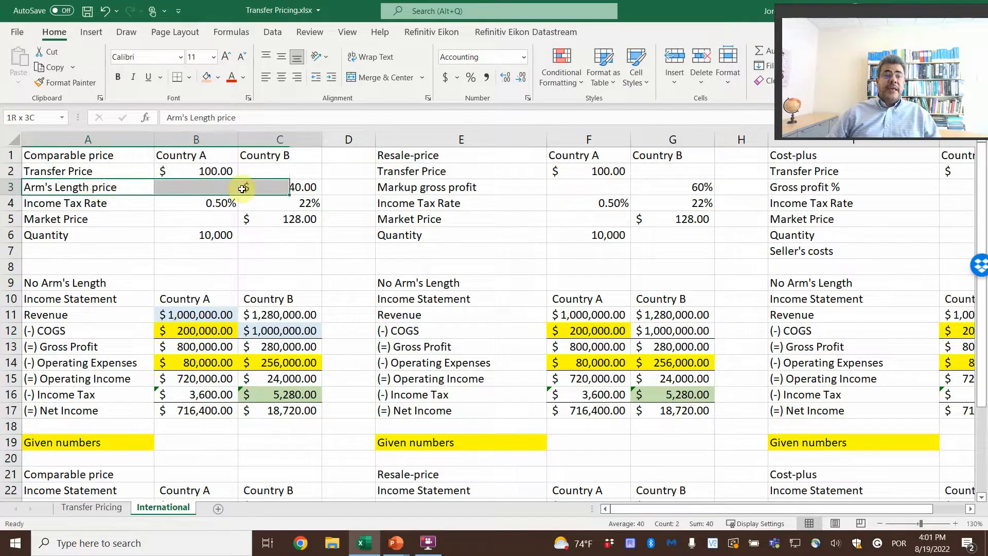
Rename the row 3 Arm's Length price label to Comparable price
{"action": "double_click", "coordinate": [69, 188]}
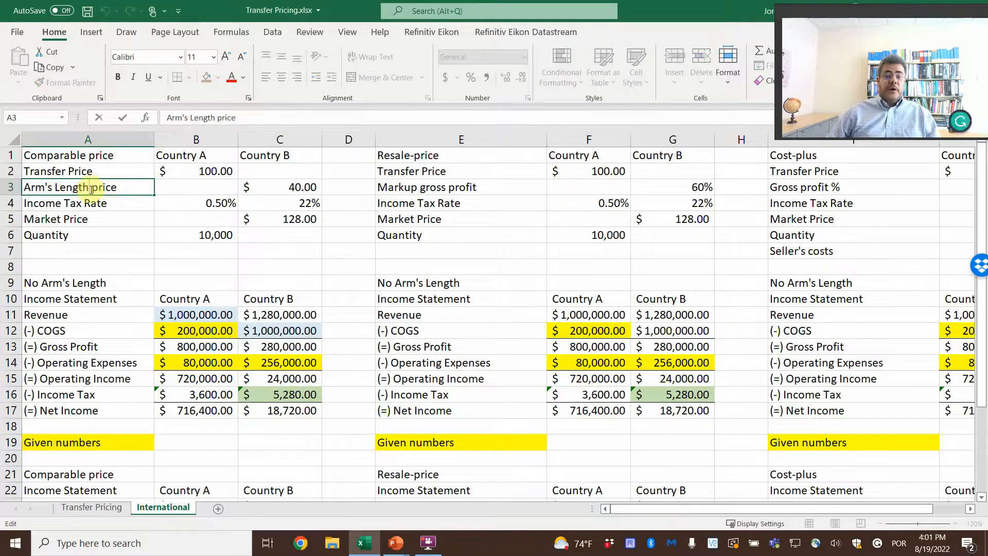
{"action": "type", "text": "price"}
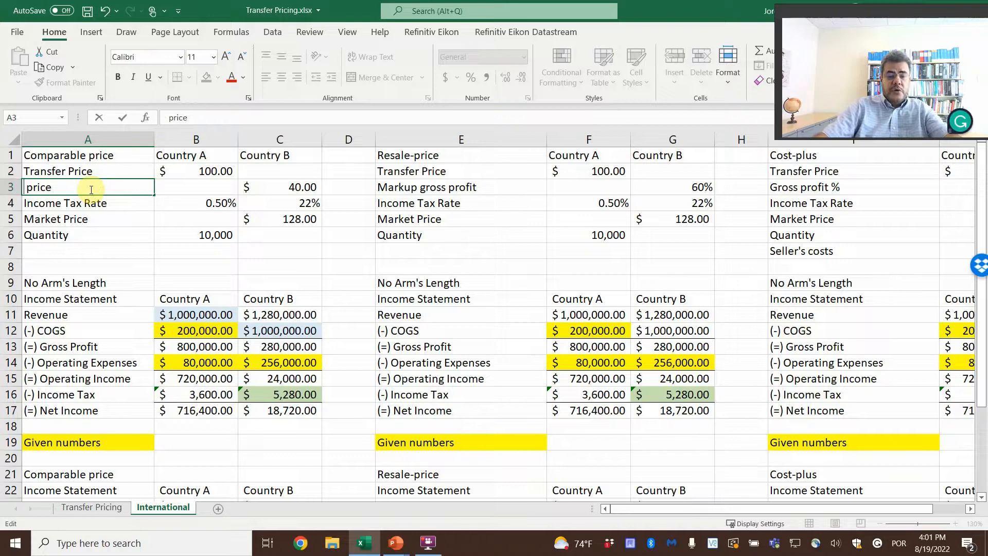
{"action": "type", "text": "Comparable price"}
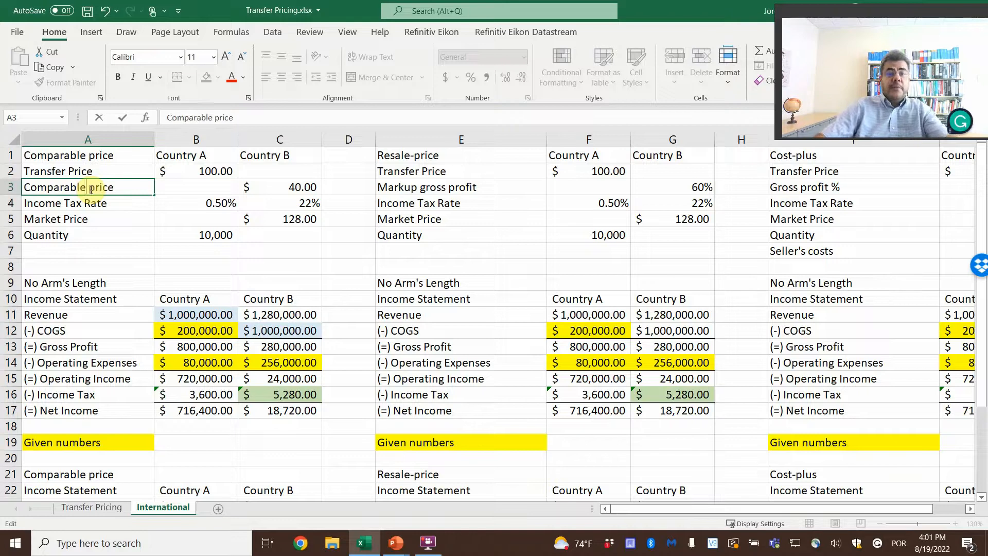
{"action": "left_click", "coordinate": [348, 187]}
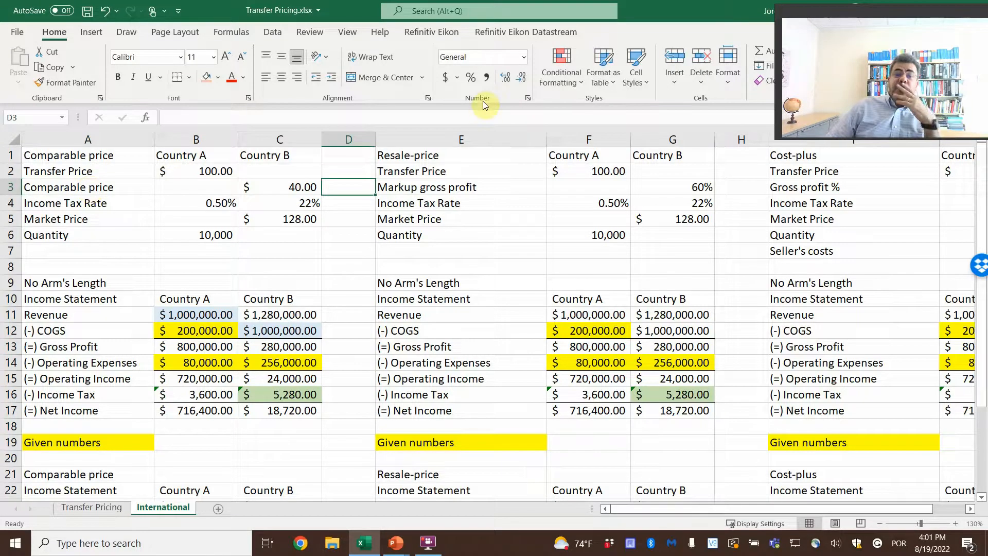
{"action": "left_click", "coordinate": [462, 203]}
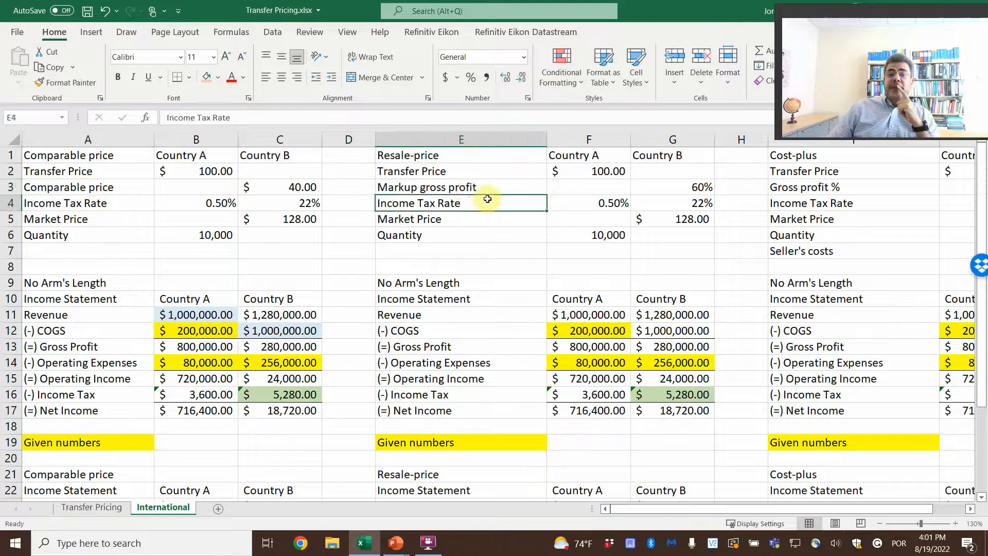
{"action": "left_click", "coordinate": [672, 186]}
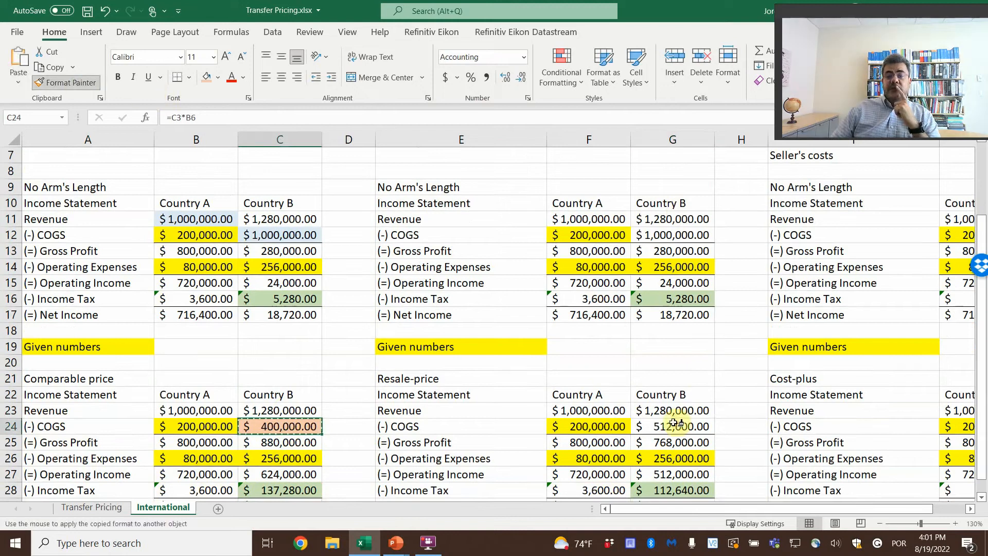
Paint the orange shading onto Country B's $512,000 resale-price COGS and review its formula
{"action": "left_click", "coordinate": [672, 441]}
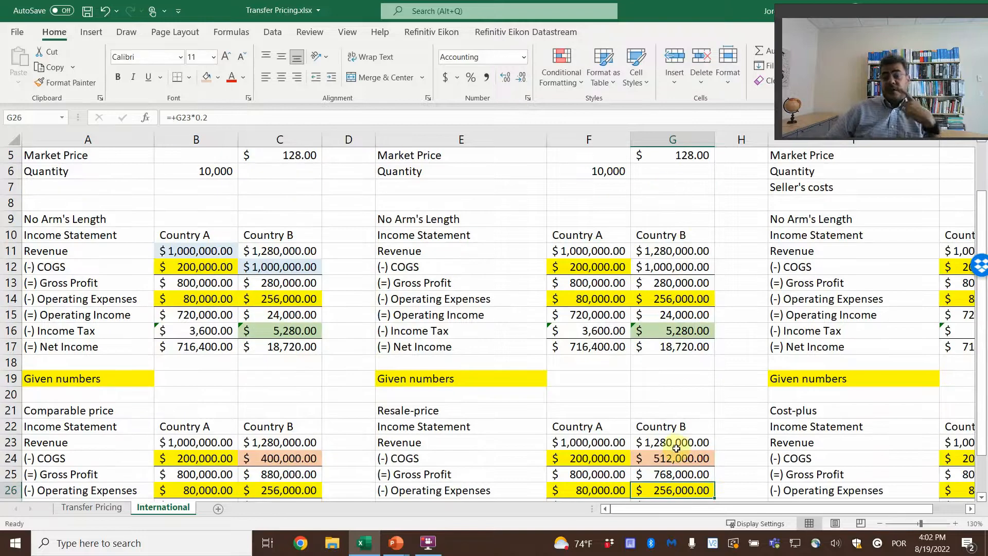
{"action": "left_click", "coordinate": [672, 458]}
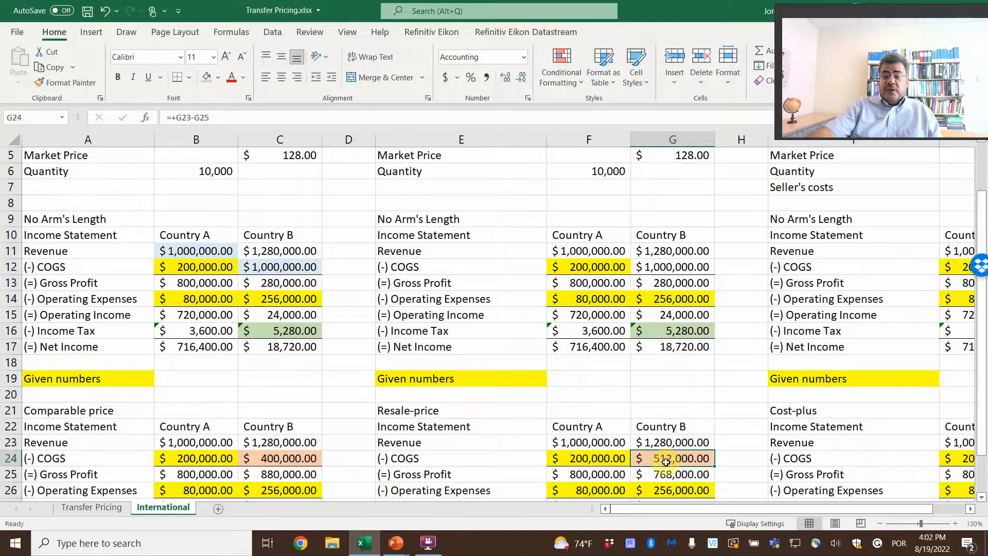
{"action": "key", "text": "Delete"}
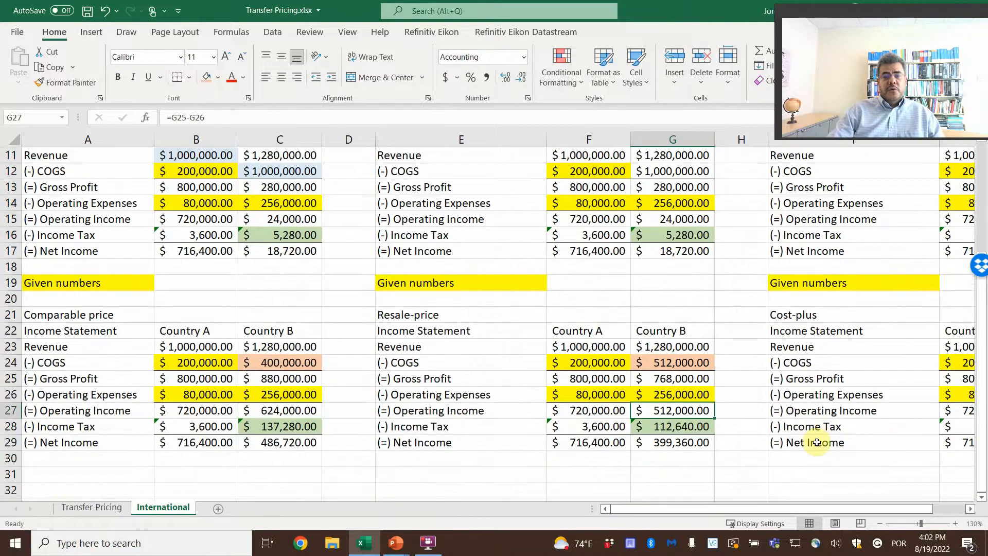
{"action": "left_click", "coordinate": [672, 290]}
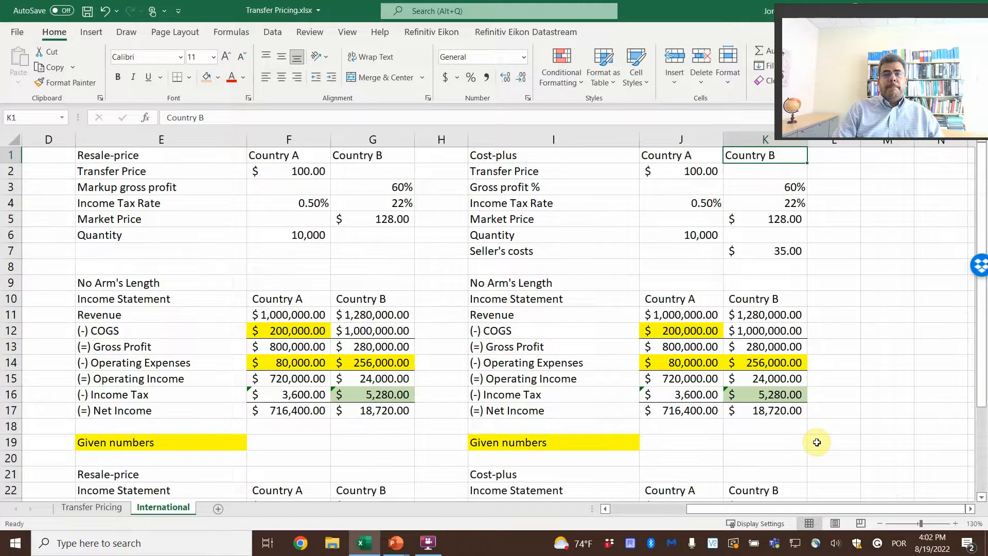
Change Country B's cost-plus gross profit percentage to 65%
{"action": "left_click", "coordinate": [553, 156]}
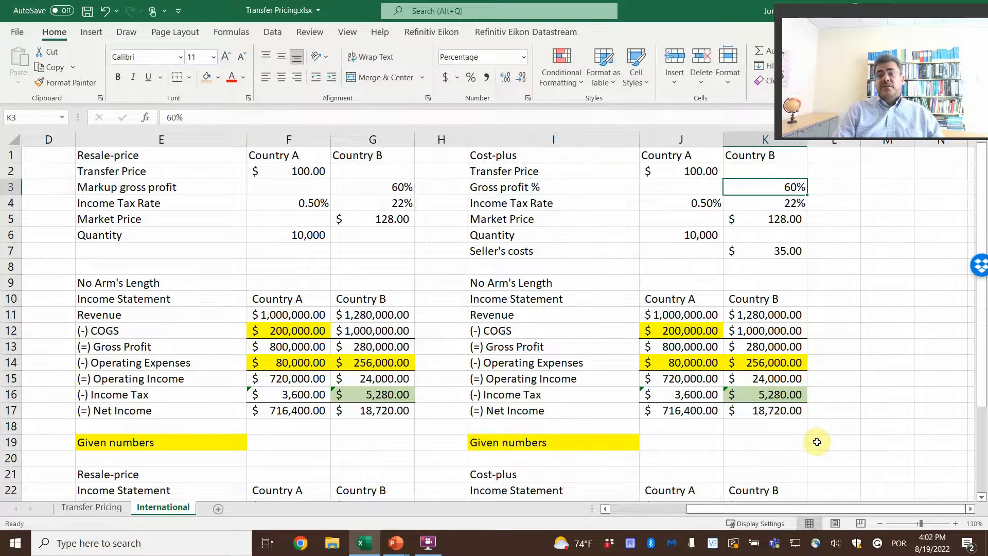
{"action": "type", "text": "65"}
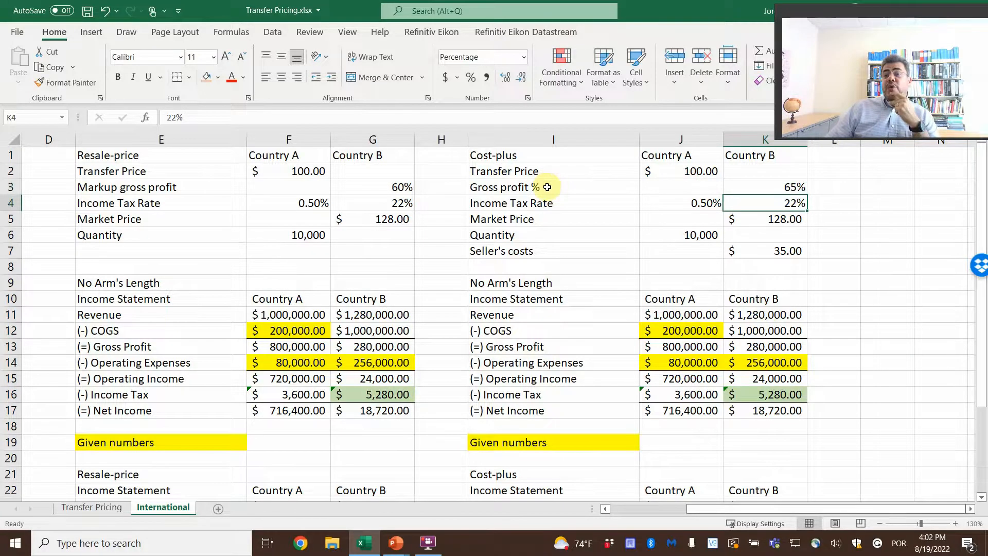
{"action": "scroll", "scroll_direction": "down", "scroll_amount": 3}
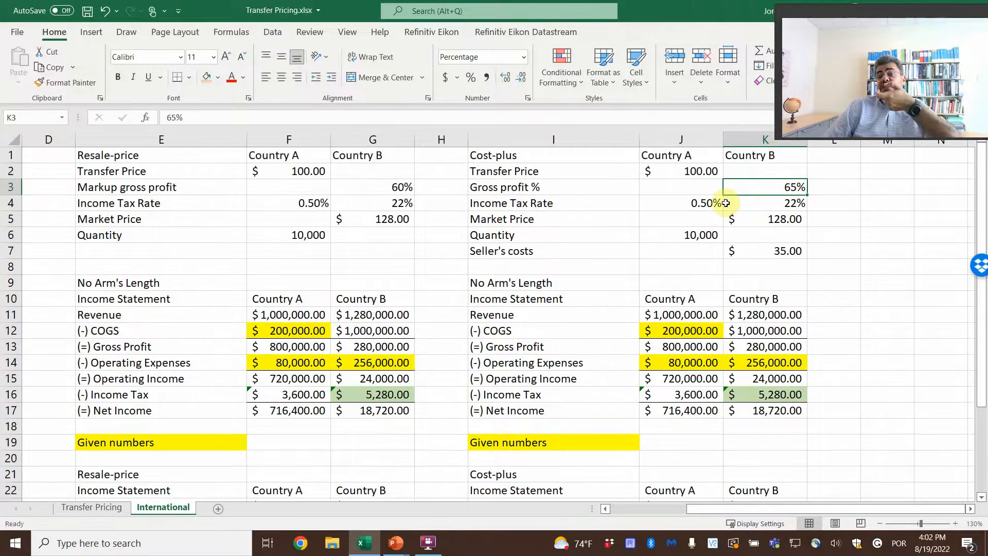
{"action": "scroll", "scroll_direction": "down", "scroll_amount": 3}
{"action": "type", "text": "=K23*("}
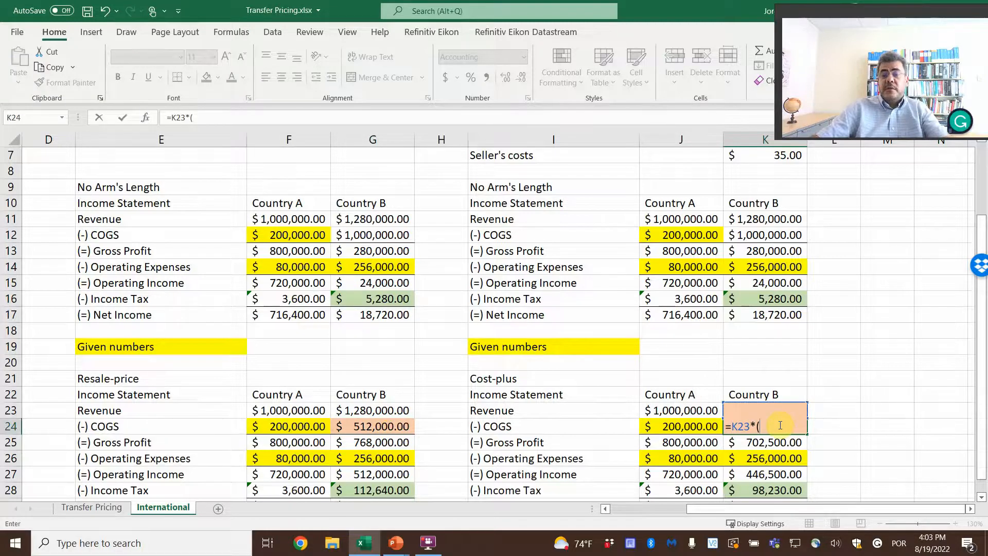
Try COGS formulas such as =K23*(1+K3) for Country B's cost-plus section, then discard them
{"action": "type", "text": "1+K23"}
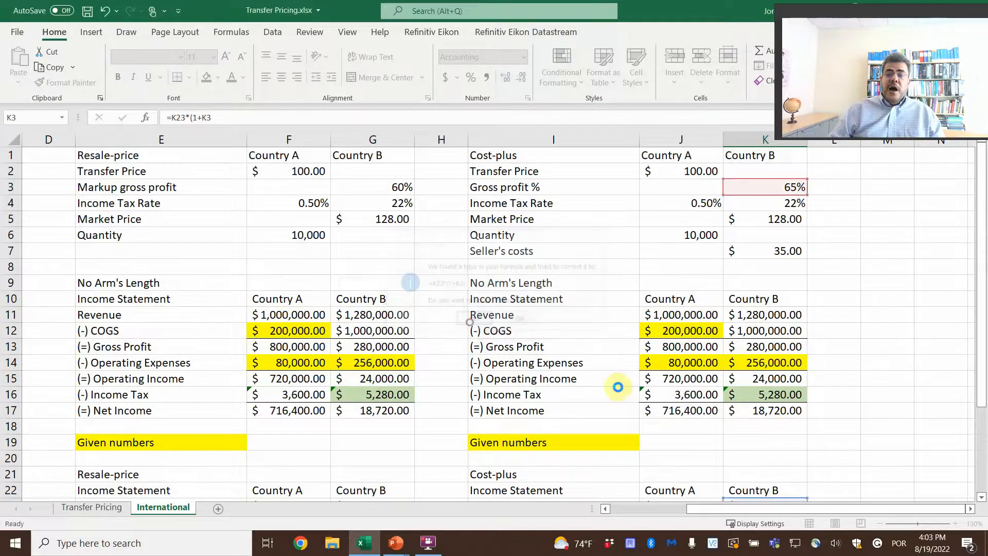
{"action": "scroll", "scroll_direction": "down", "scroll_amount": 3}
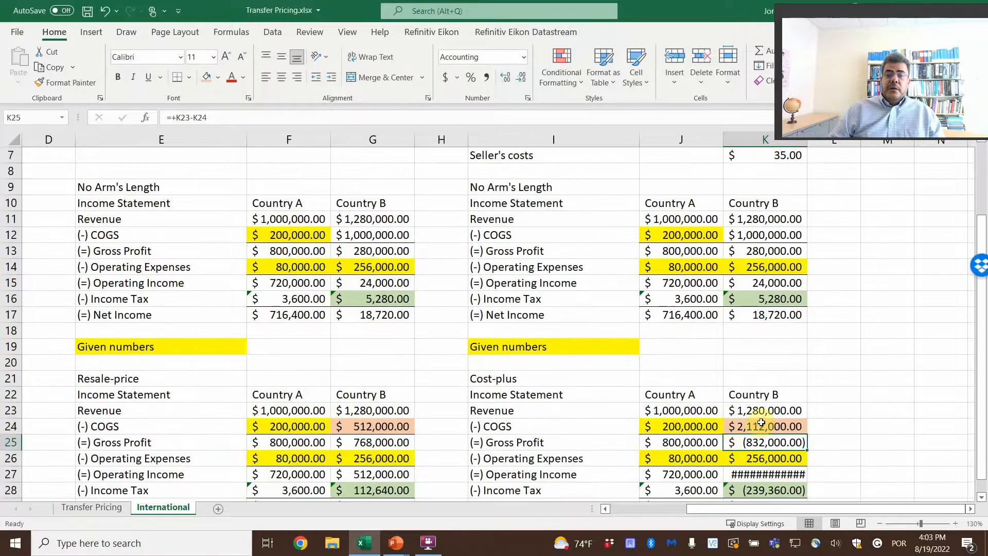
{"action": "left_click", "coordinate": [765, 426]}
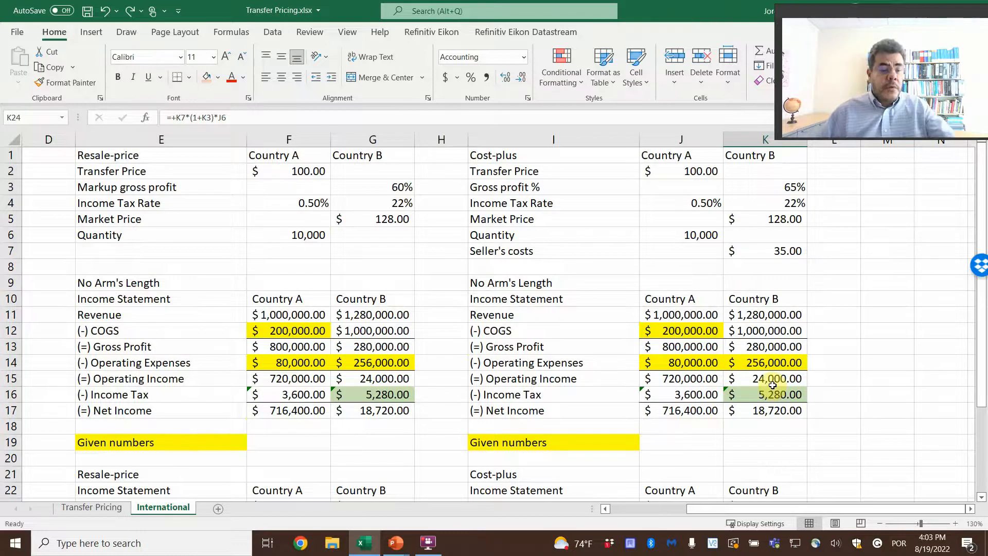
{"action": "scroll", "scroll_direction": "down", "scroll_amount": 3}
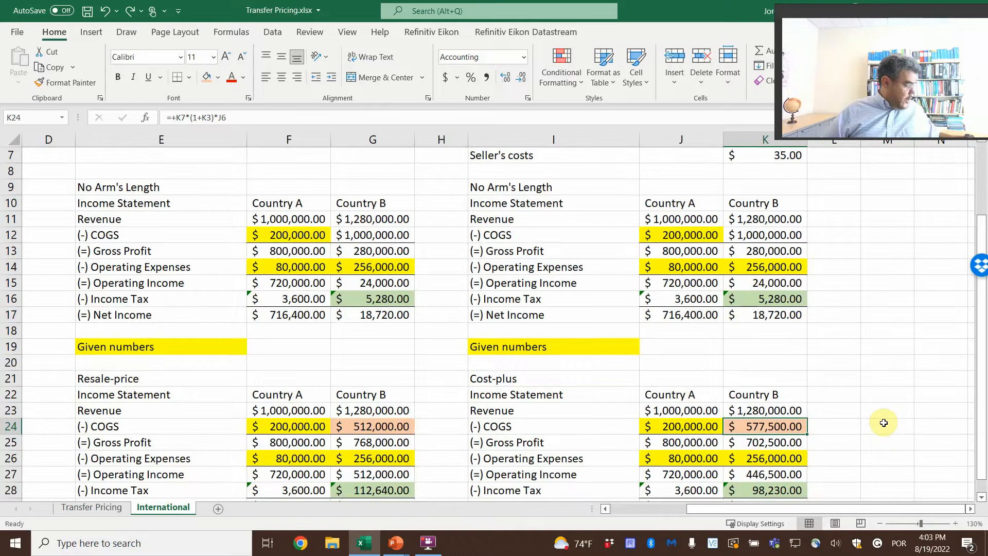
{"action": "type", "text": "=K23*(1+K3)"}
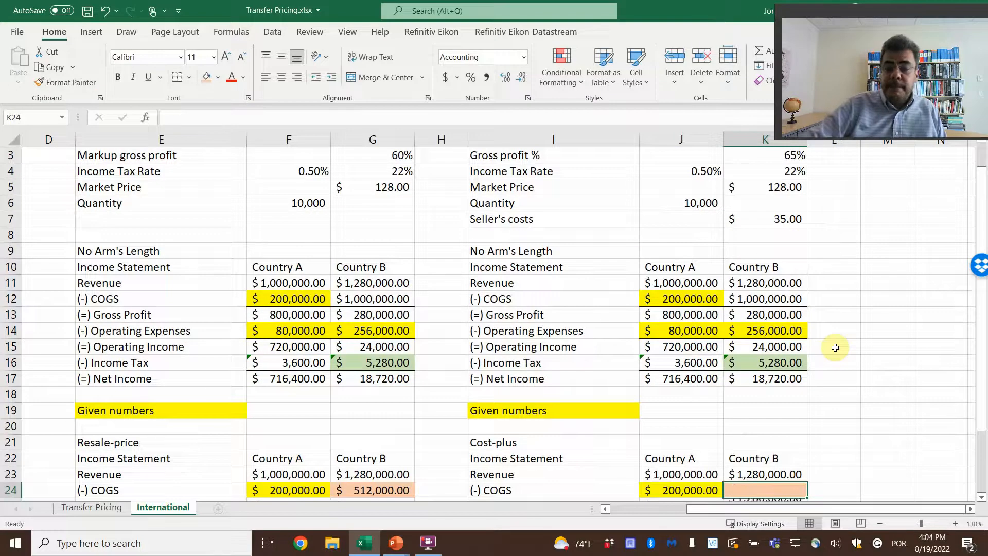
{"action": "mouse_move", "coordinate": [830, 356]}
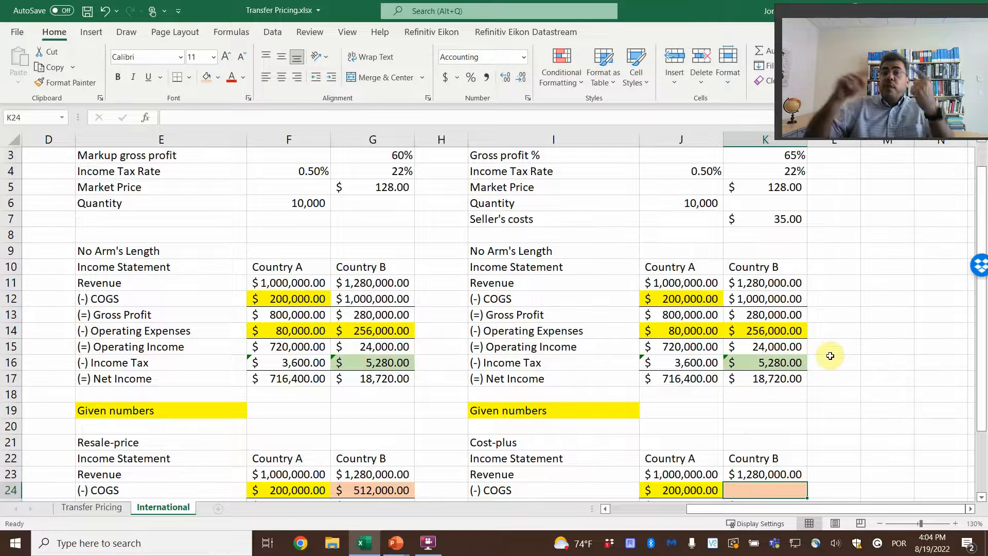
Set Country B's cost-plus COGS to seller's costs times 10,000 quantity times (1+65%), giving $577,500
{"action": "type", "text": "=K4"}
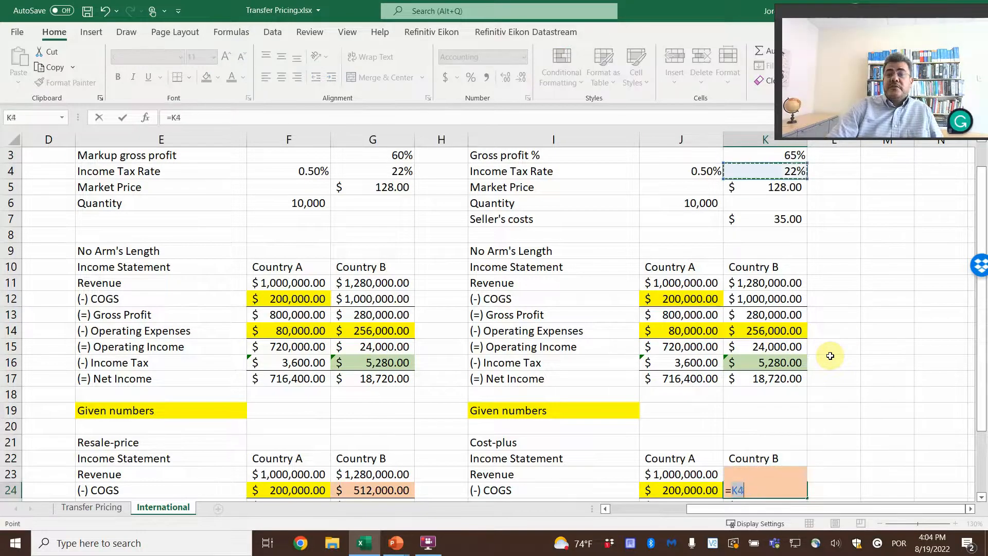
{"action": "left_click", "coordinate": [765, 203]}
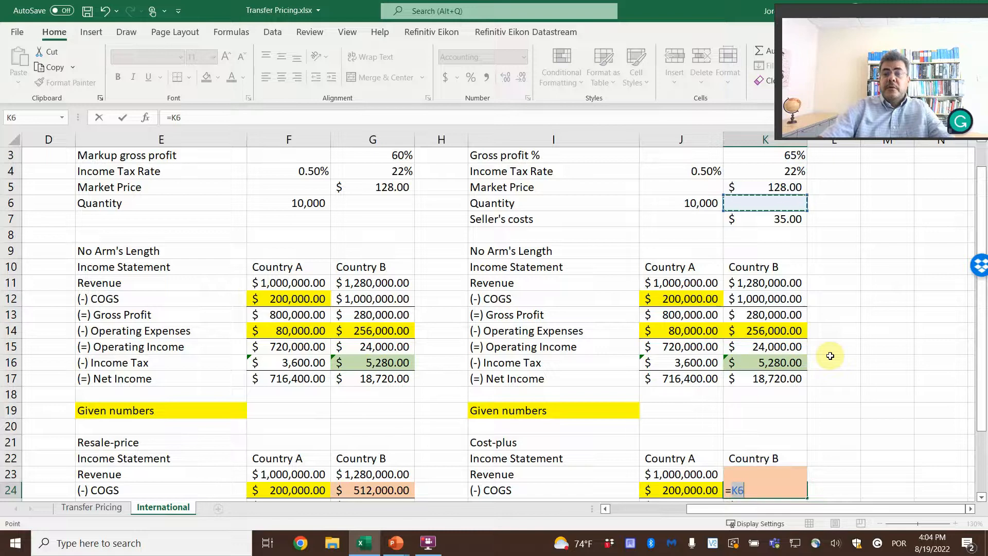
{"action": "type", "text": "("}
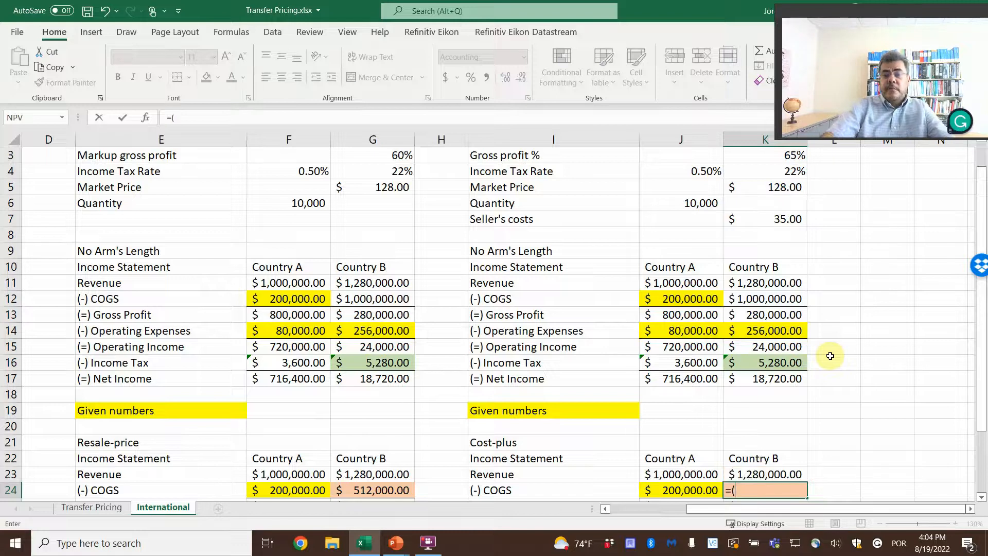
{"action": "left_click", "coordinate": [764, 218]}
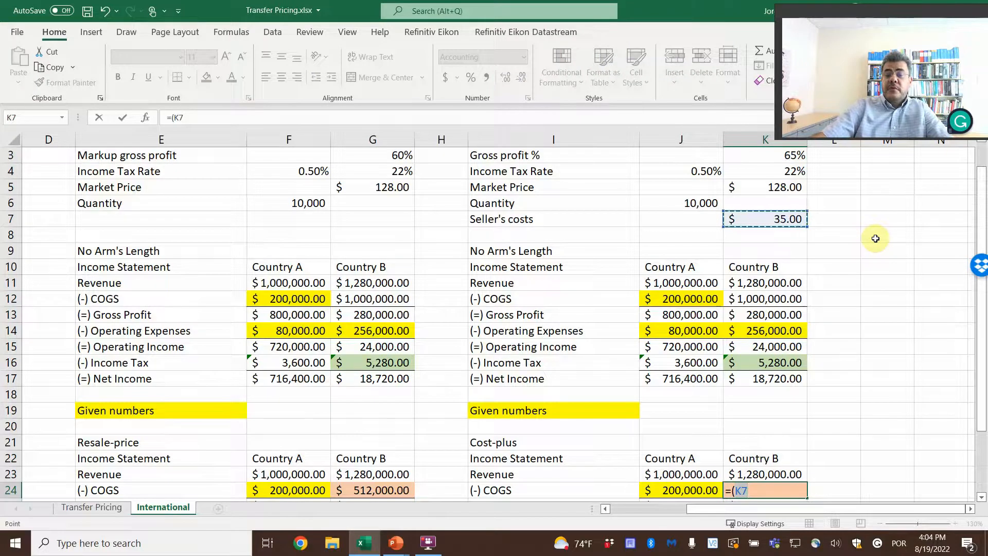
{"action": "left_click", "coordinate": [680, 203]}
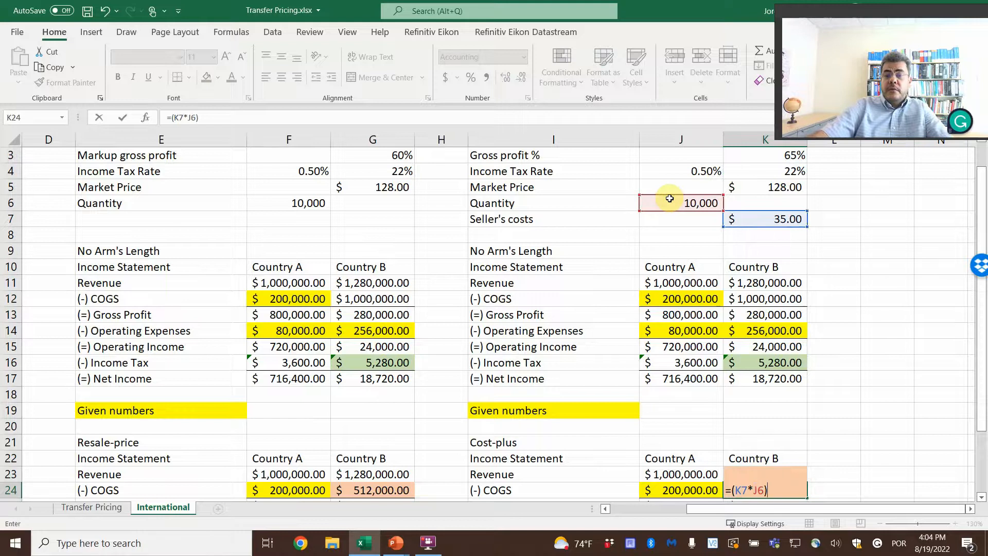
{"action": "type", "text": "*"}
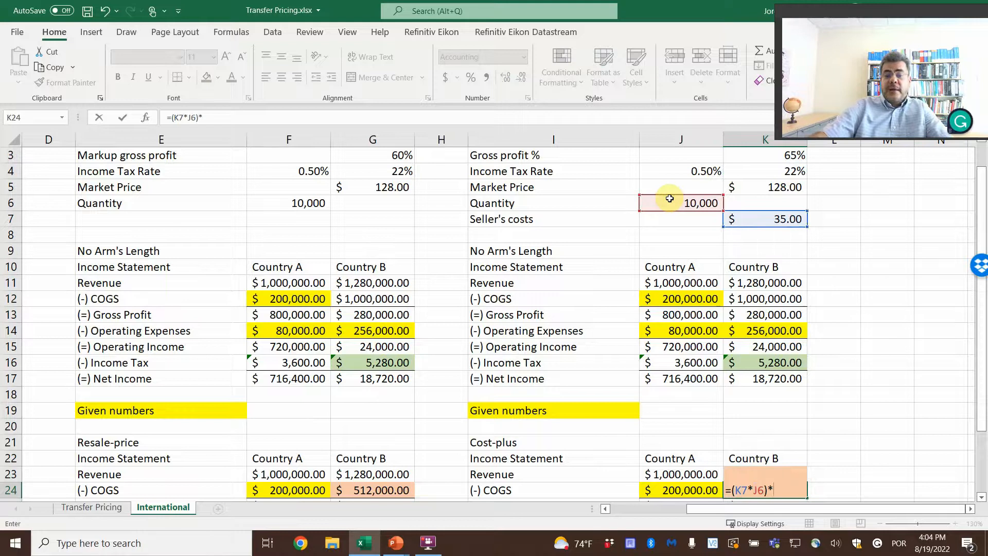
{"action": "type", "text": "(1+"}
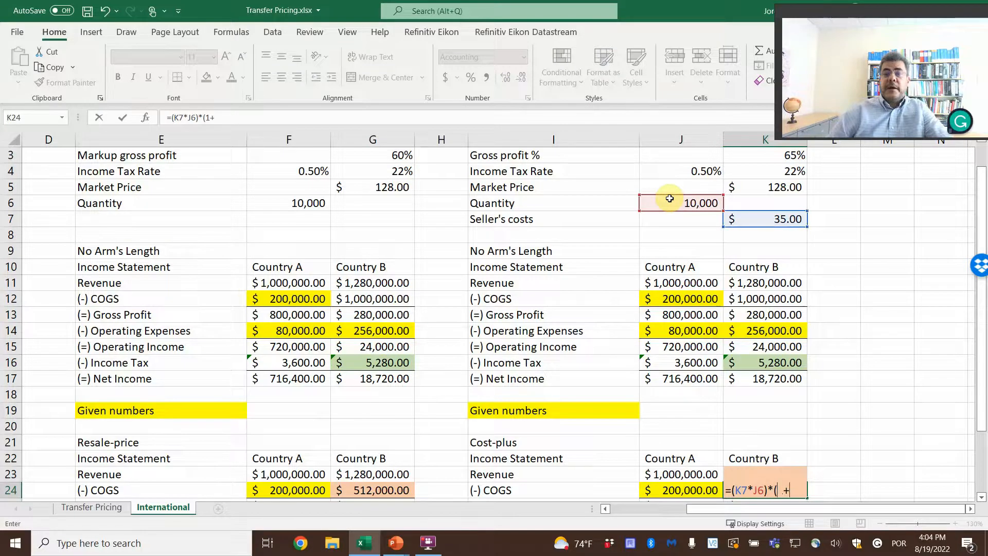
{"action": "left_click", "coordinate": [765, 155]}
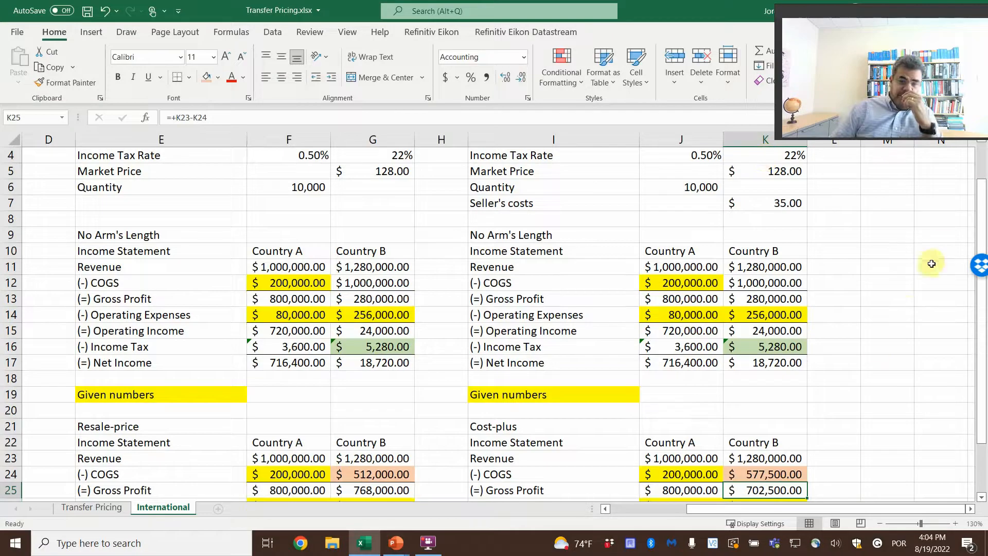
{"action": "mouse_move", "coordinate": [877, 347]}
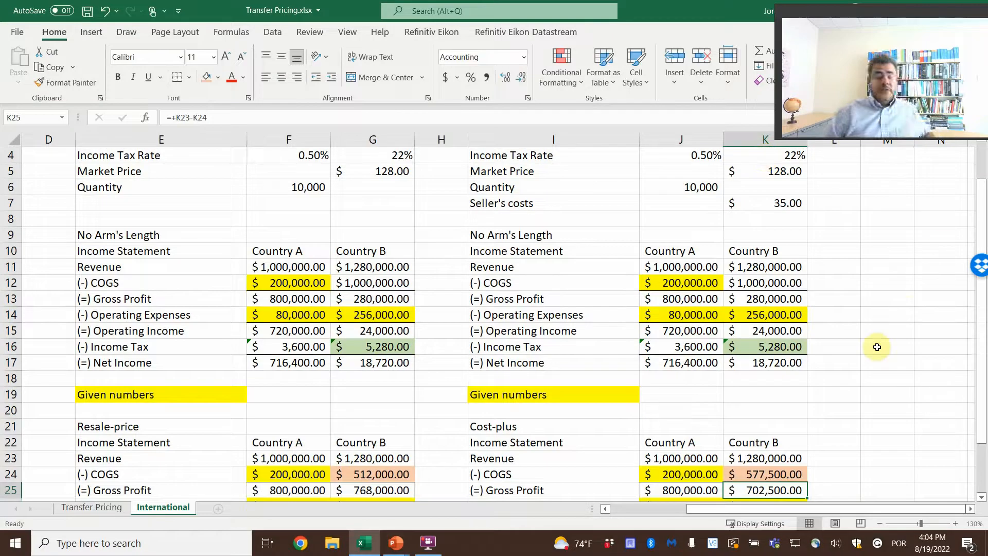
{"action": "left_click", "coordinate": [765, 473]}
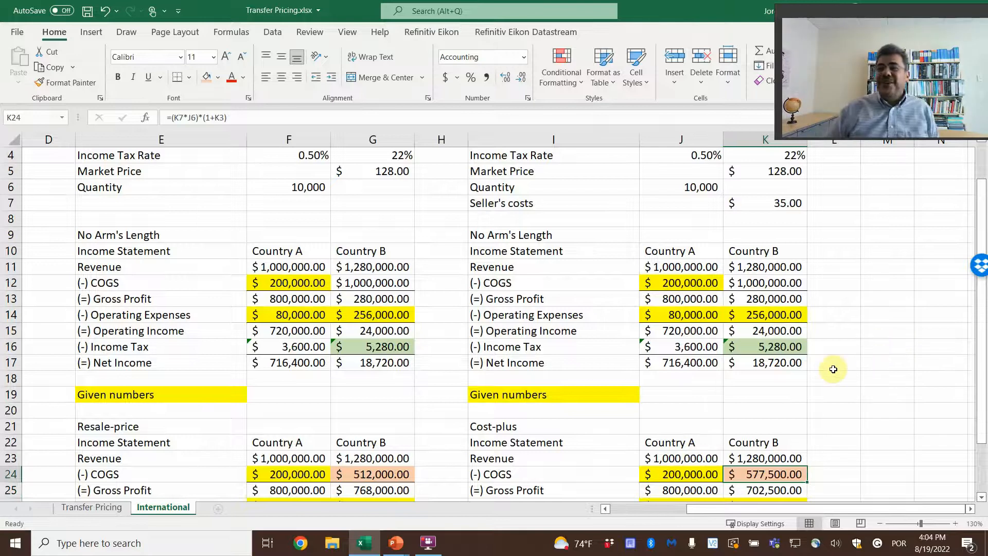
{"action": "scroll", "scroll_direction": "down", "scroll_amount": 3}
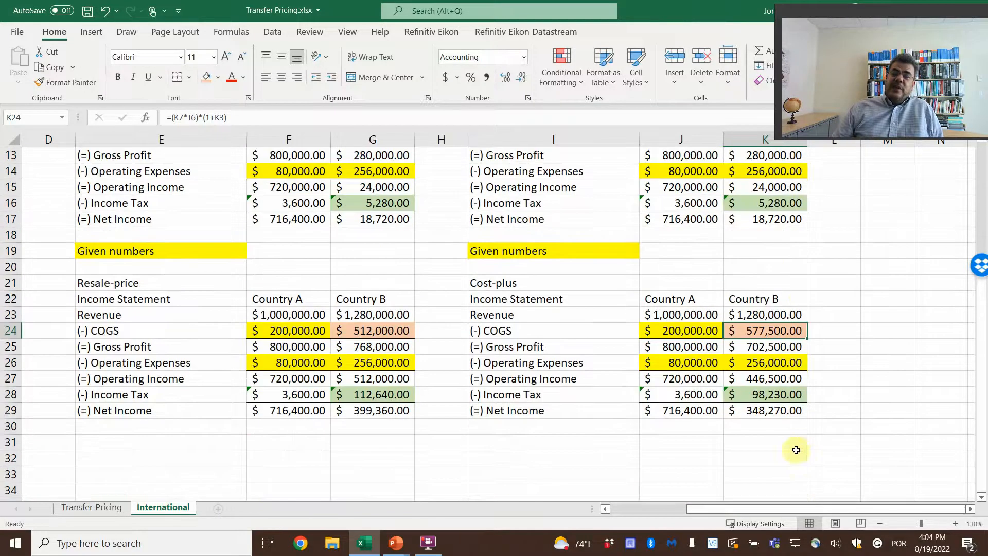
{"action": "left_click", "coordinate": [765, 395]}
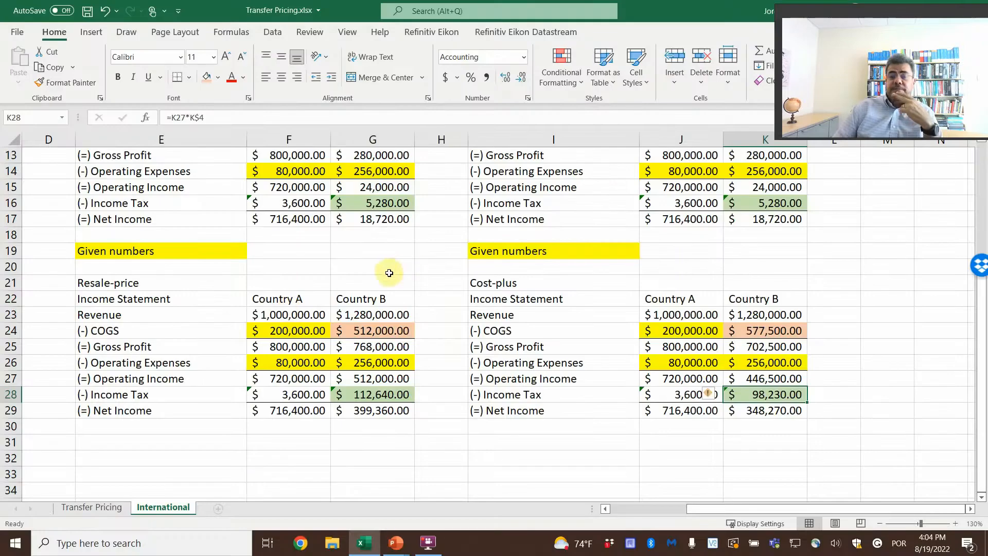
{"action": "left_click", "coordinate": [681, 426]}
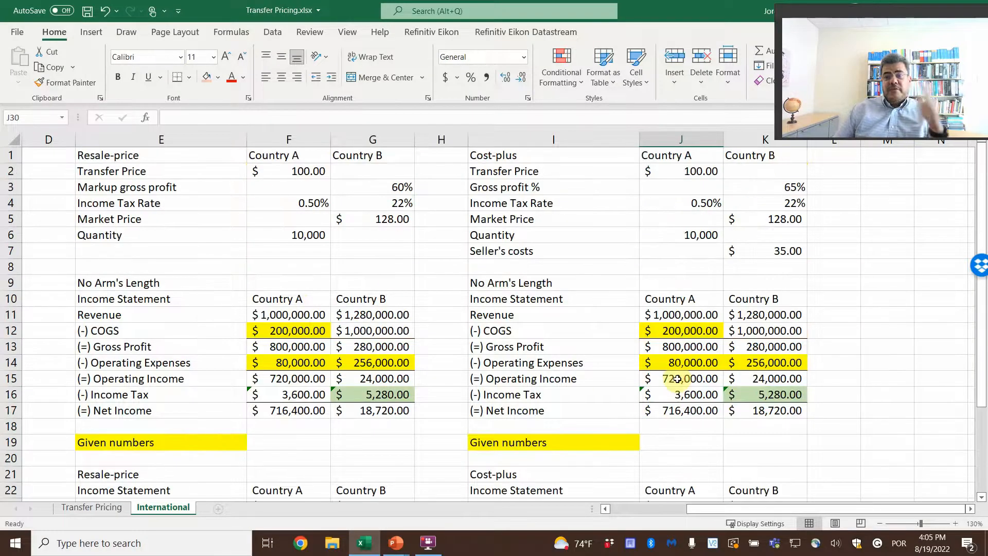
Leave the Excel workbook and bring the PowerPoint slide show forward to the closing Thank you slide
{"action": "scroll", "scroll_direction": "down", "scroll_amount": 3}
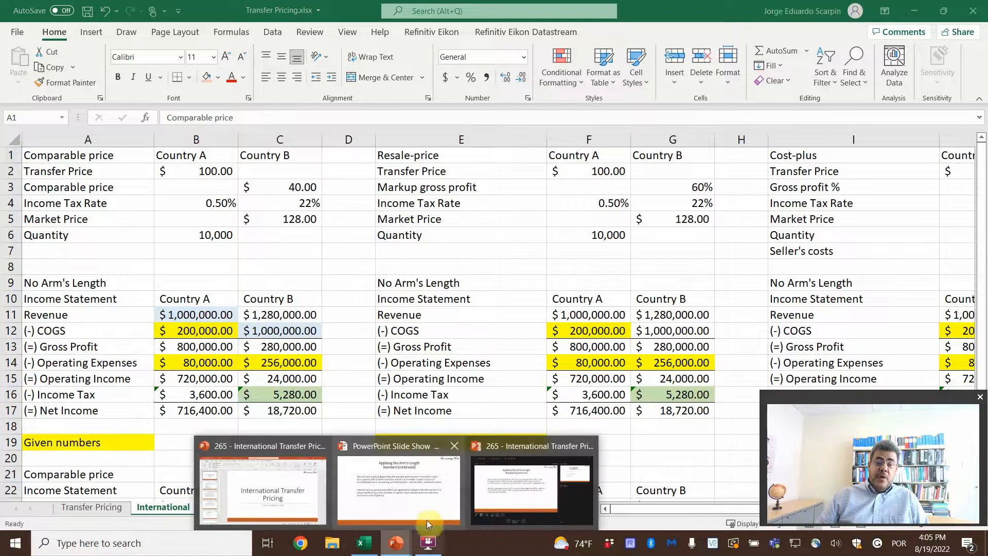
{"action": "left_click", "coordinate": [397, 482]}
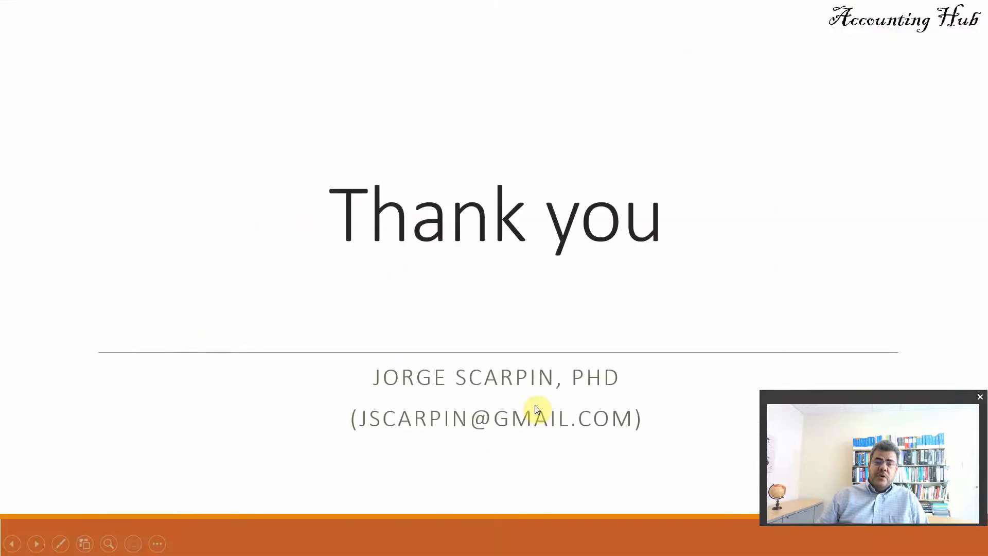